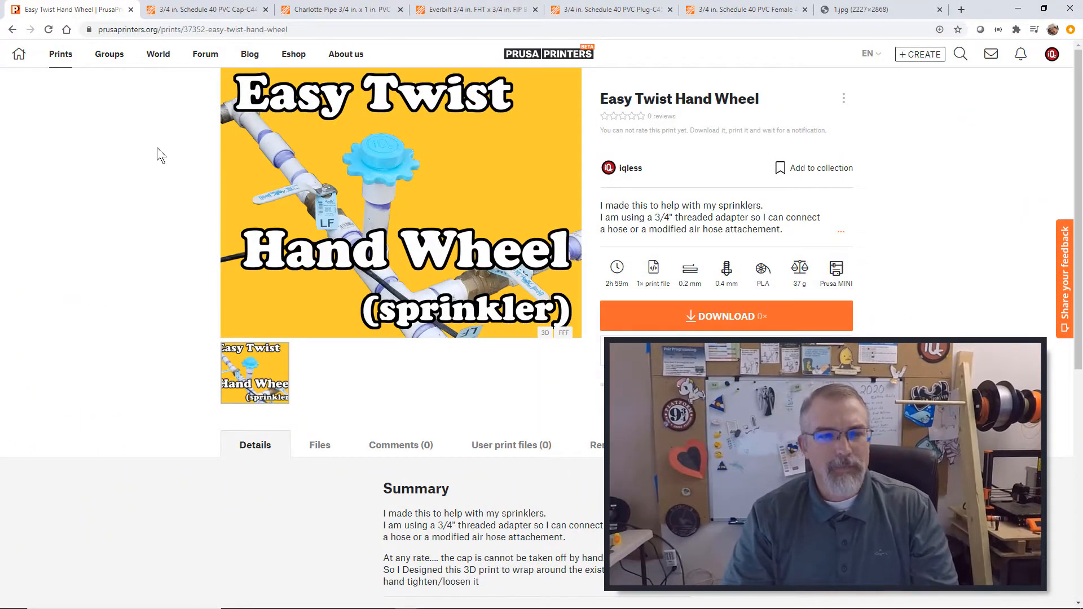
Review the Home Depot pages for the PVC cap, male and brass adapters, PVC plug and next fitting.
click(204, 9)
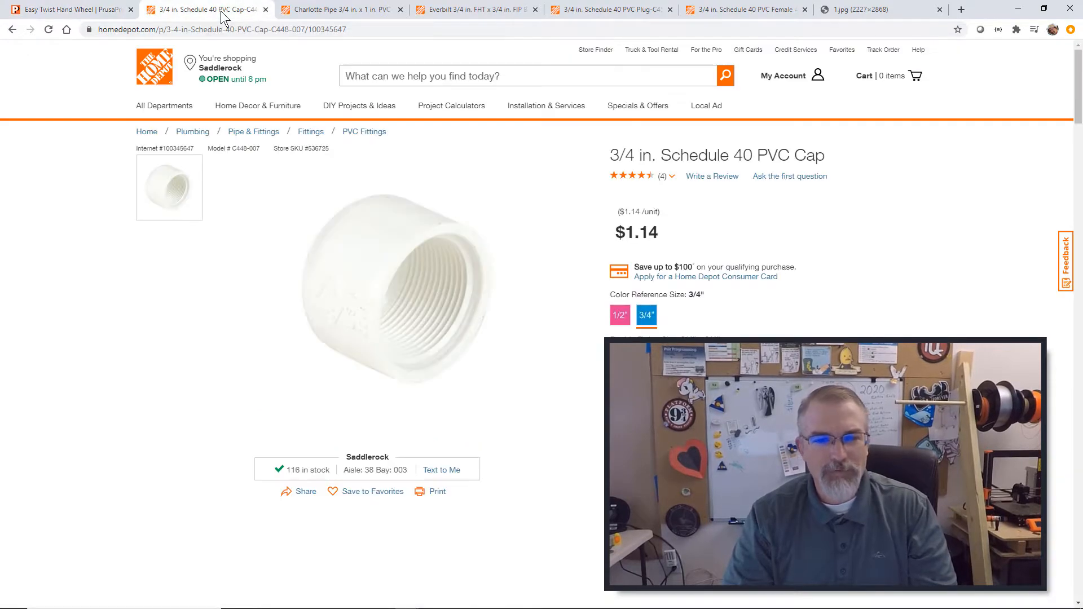
mouse_move(241, 282)
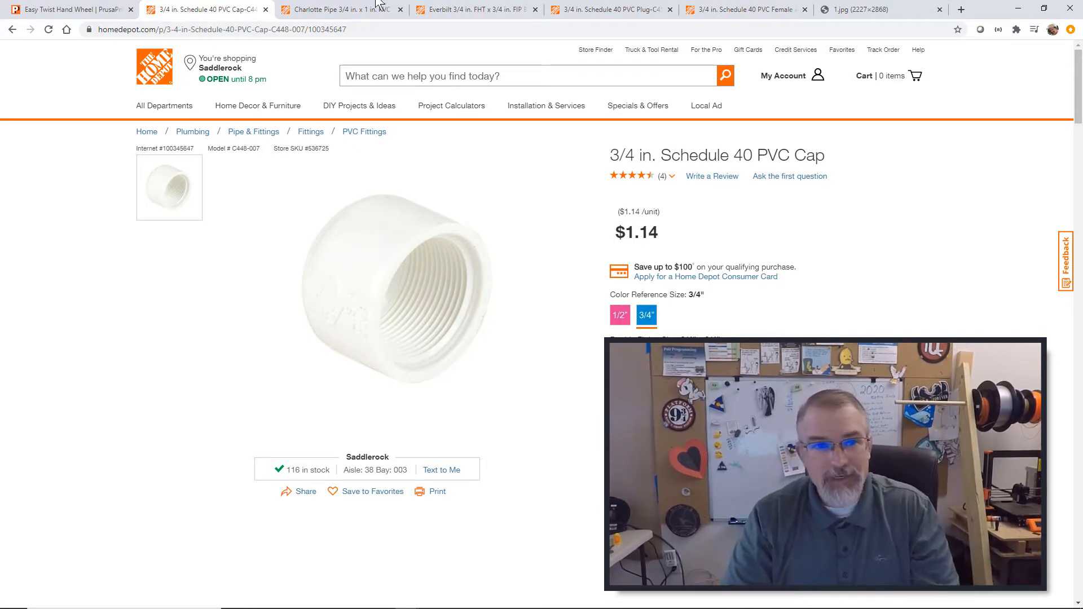
click(338, 9)
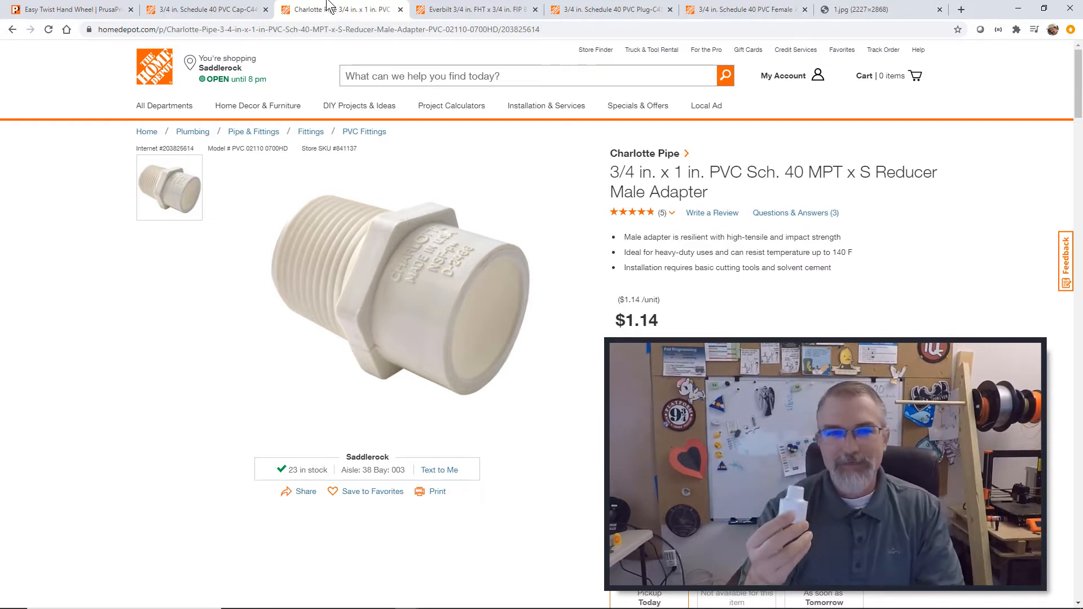
click(476, 9)
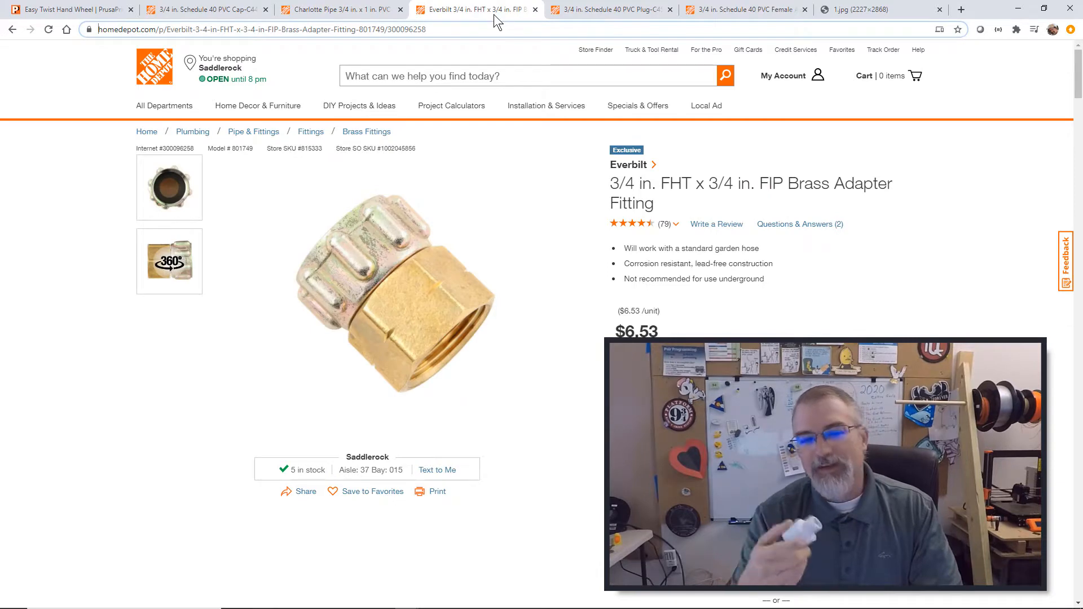
mouse_move(609, 11)
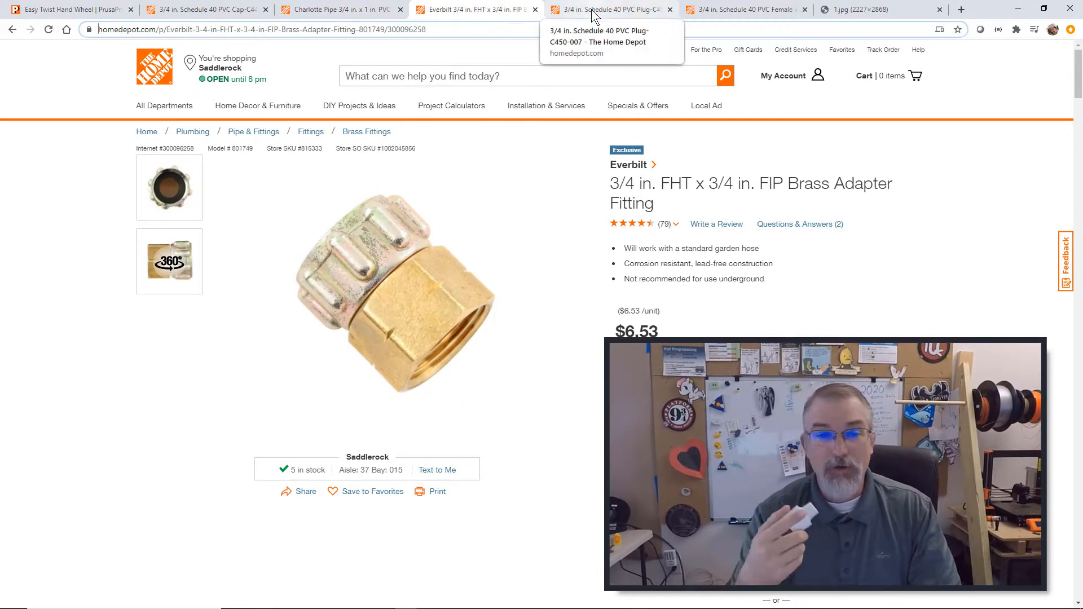
click(610, 10)
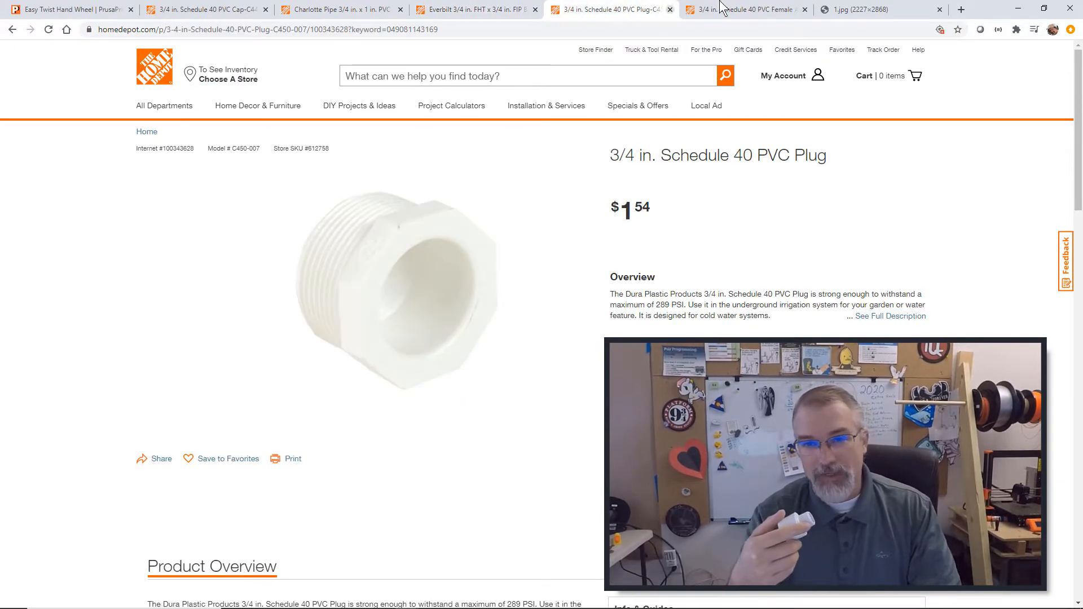
click(745, 10)
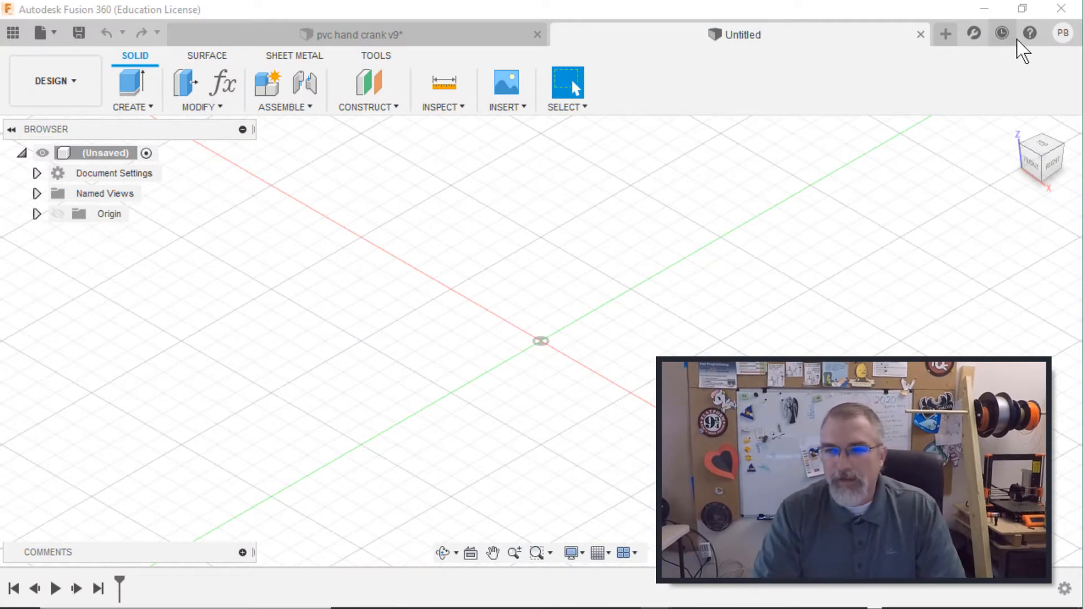
mouse_move(1064, 32)
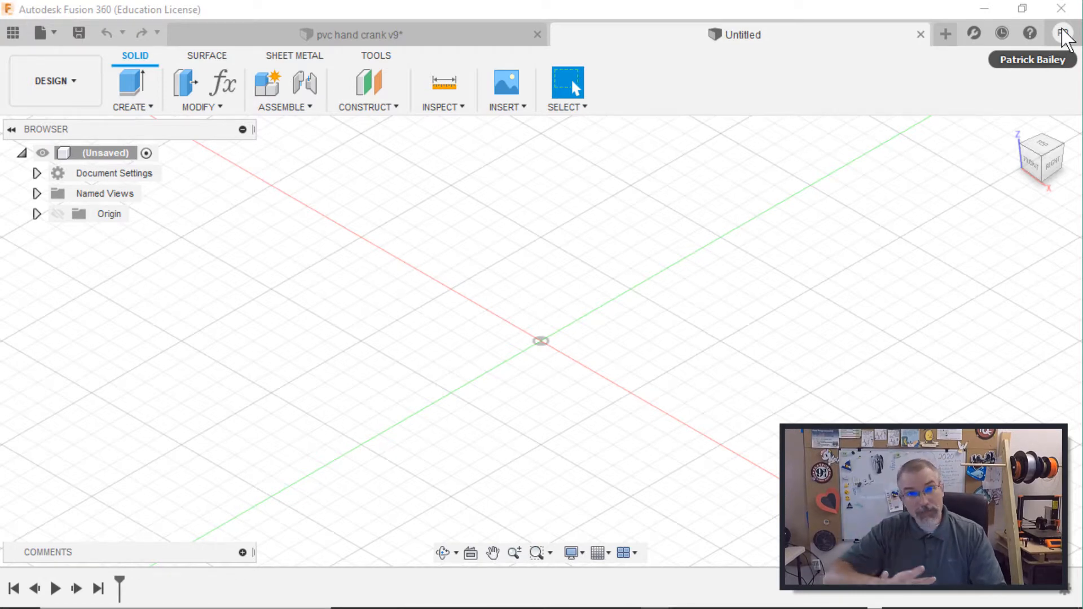
click(1063, 32)
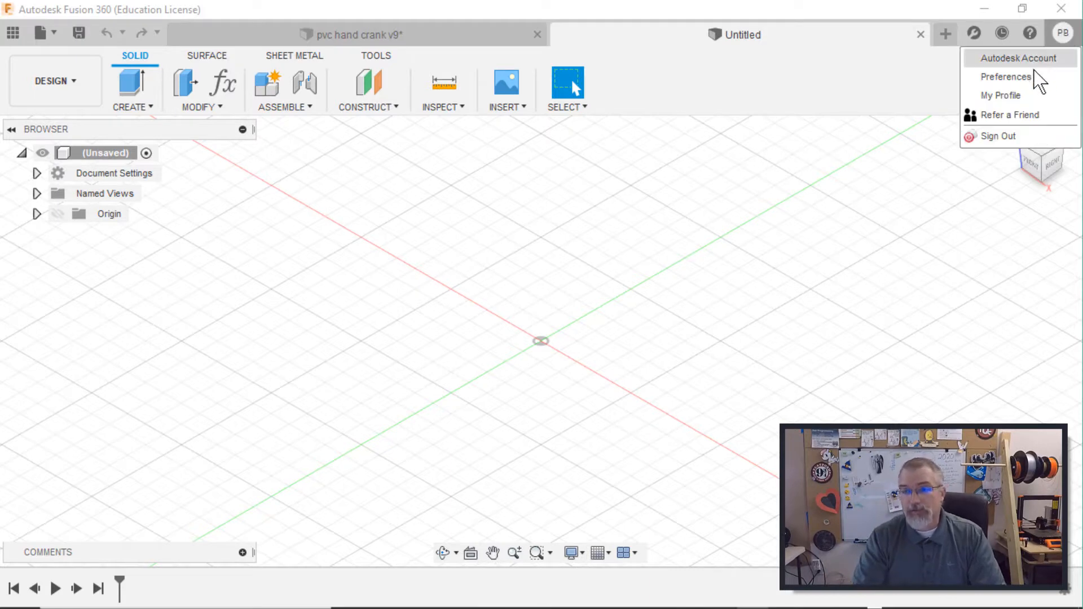
mouse_move(1005, 77)
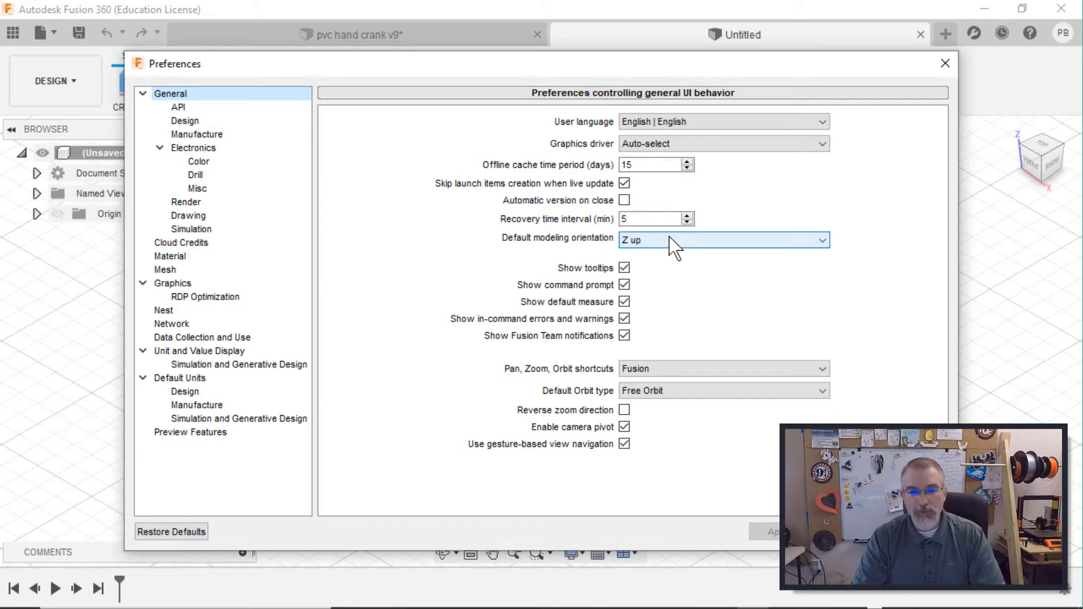
click(722, 239)
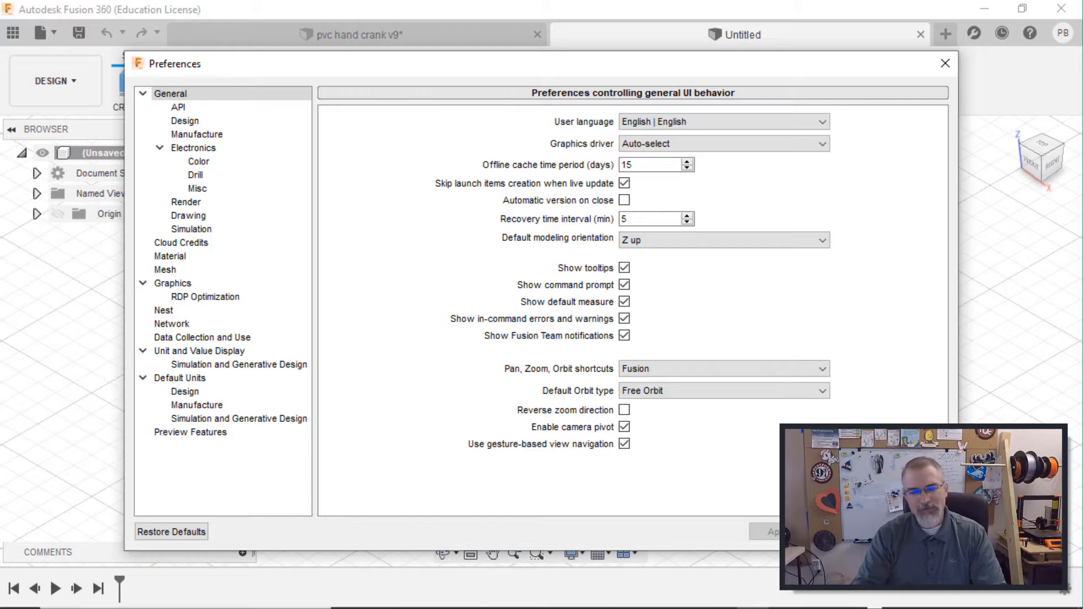
click(944, 63)
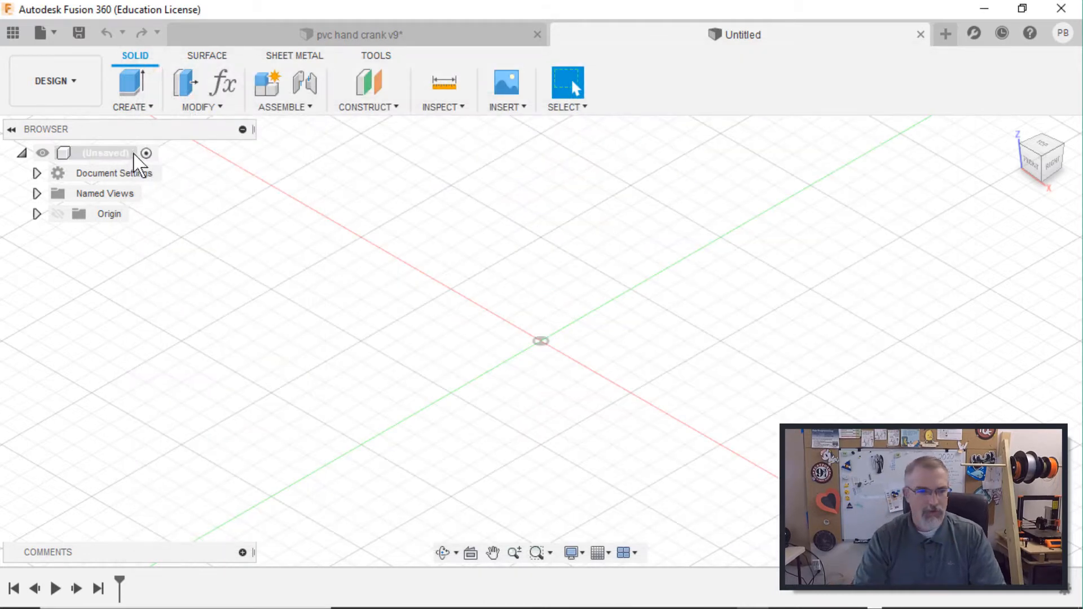
click(354, 35)
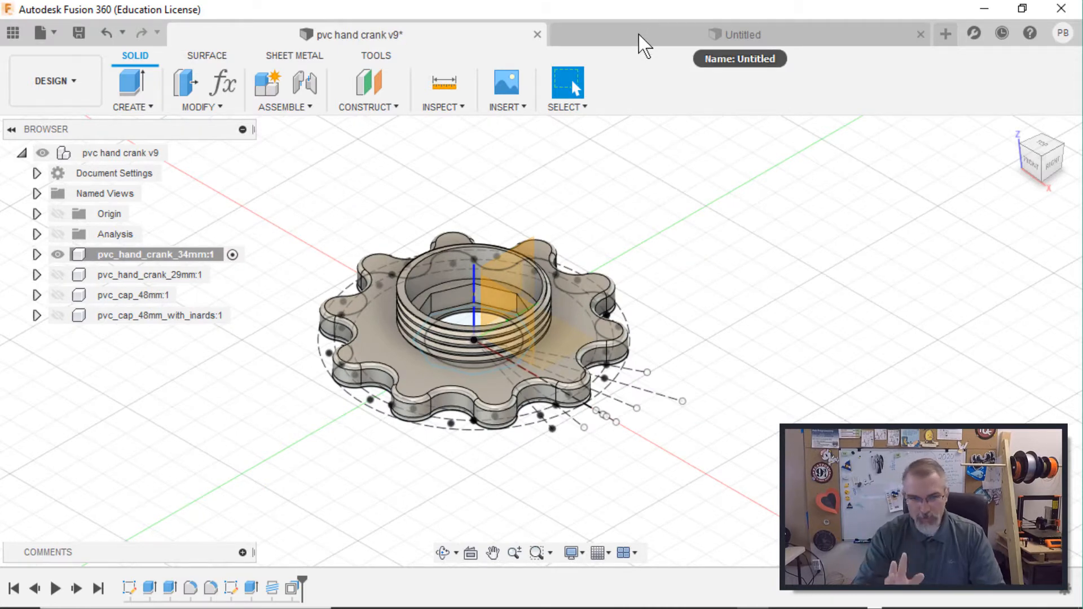
Add a new component for_video_01 under the root and expand it to reach its origin plane.
click(741, 35)
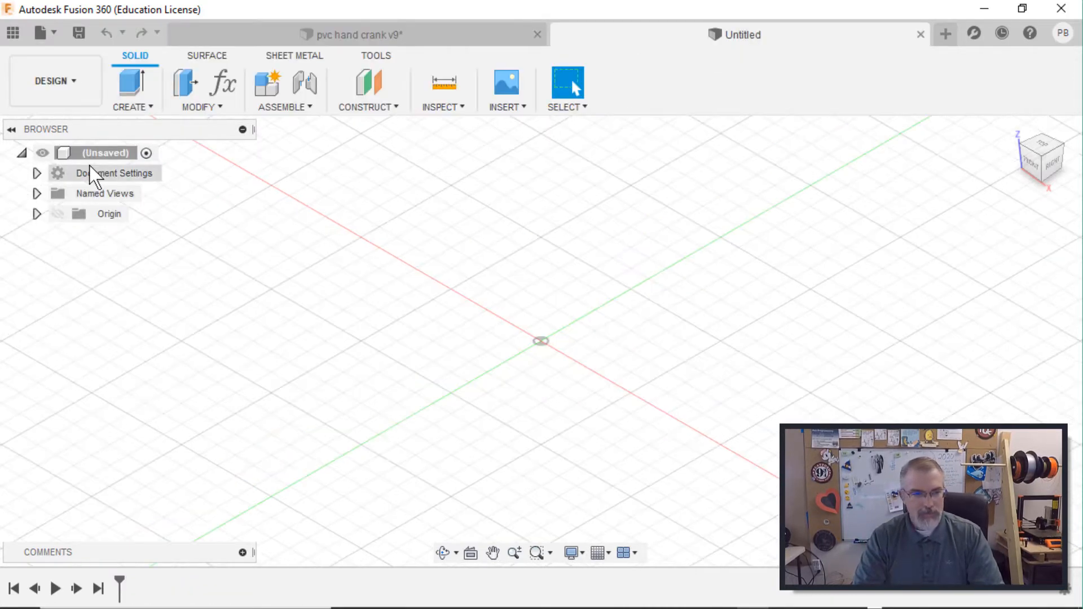
right_click(106, 153)
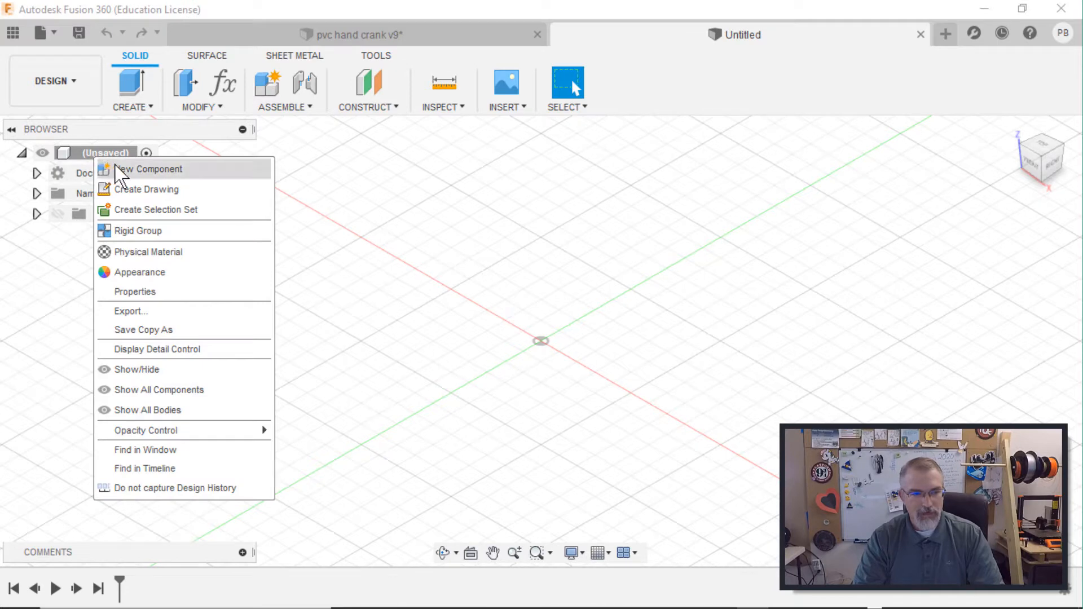
click(149, 169)
text(for_video_01:1)
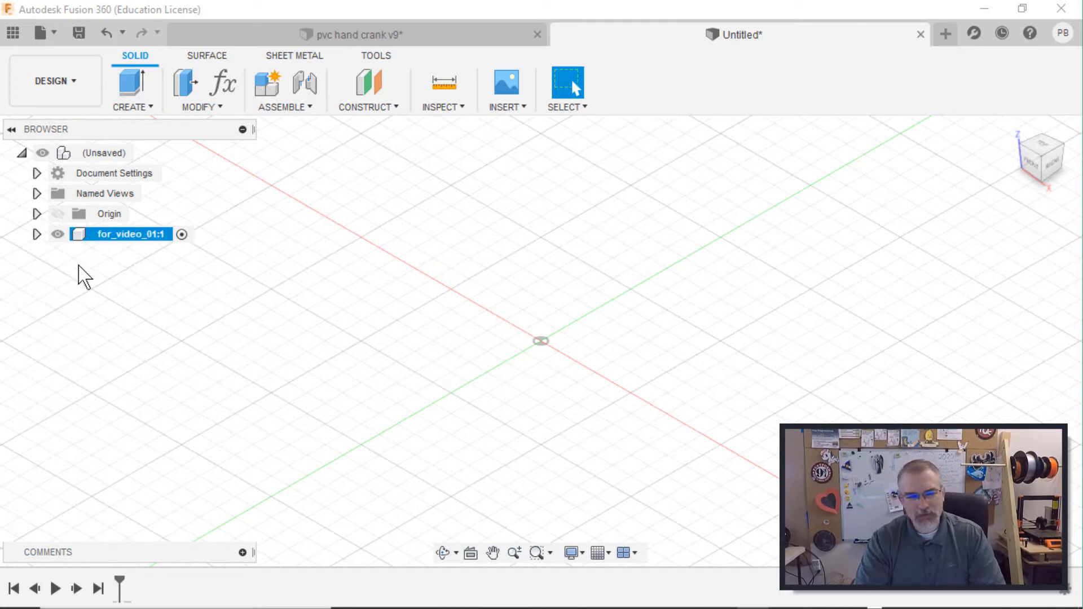
click(36, 233)
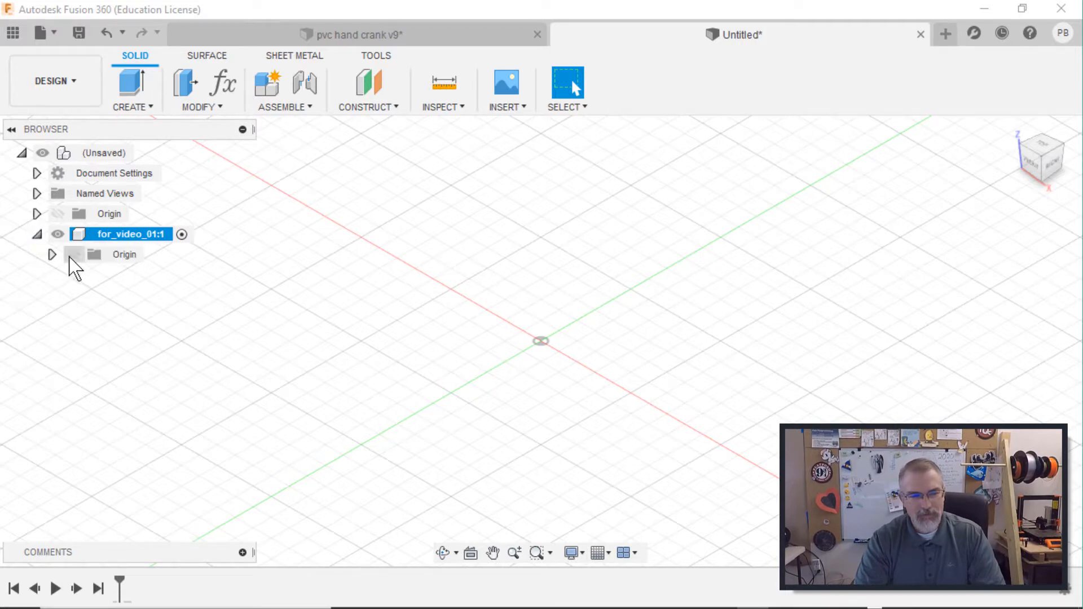
right_click(542, 338)
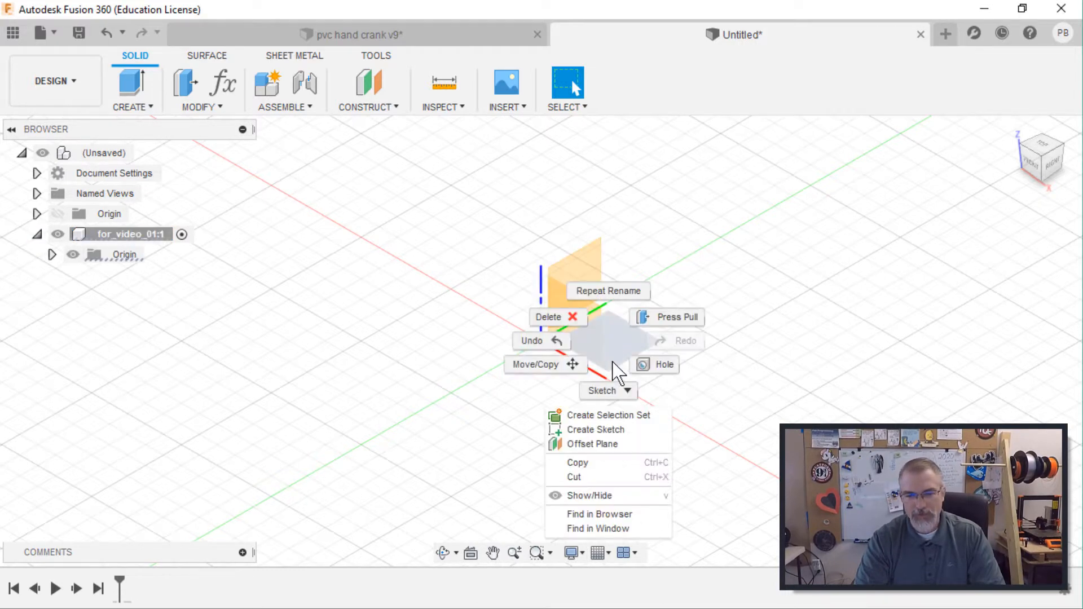
Start a sketch on the origin plane with an 8-sided circumscribed polygon sized 31.50.
click(596, 428)
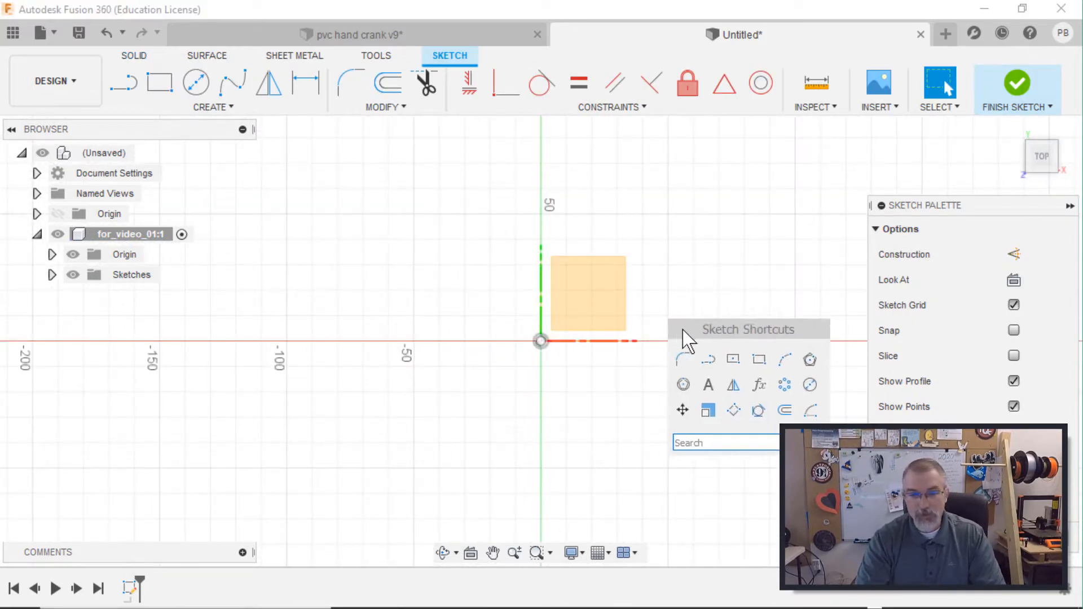
mouse_move(803, 395)
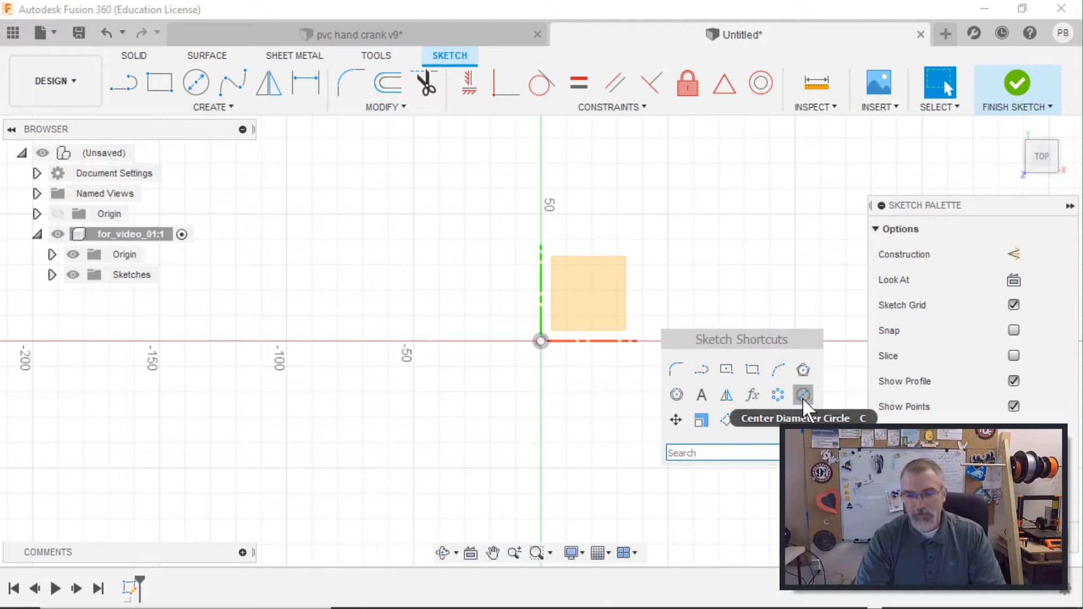
mouse_move(802, 370)
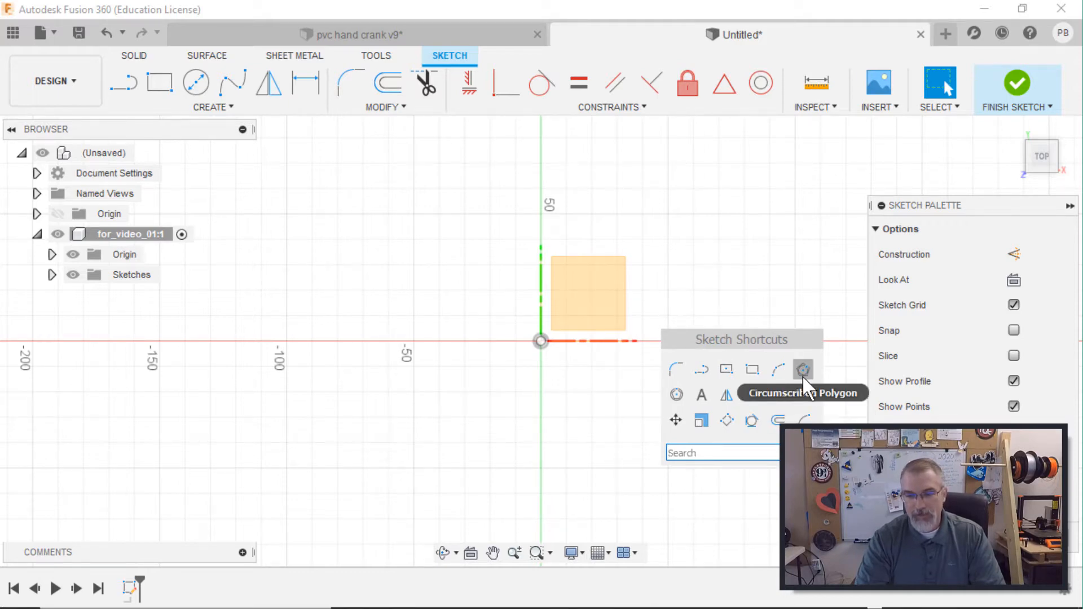
mouse_move(676, 395)
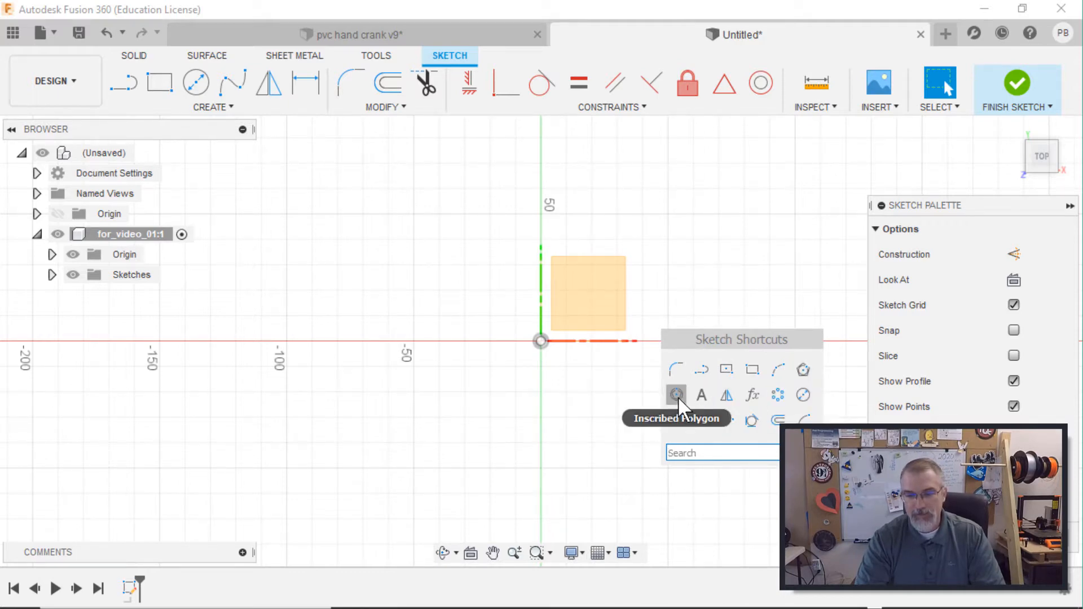
mouse_move(803, 370)
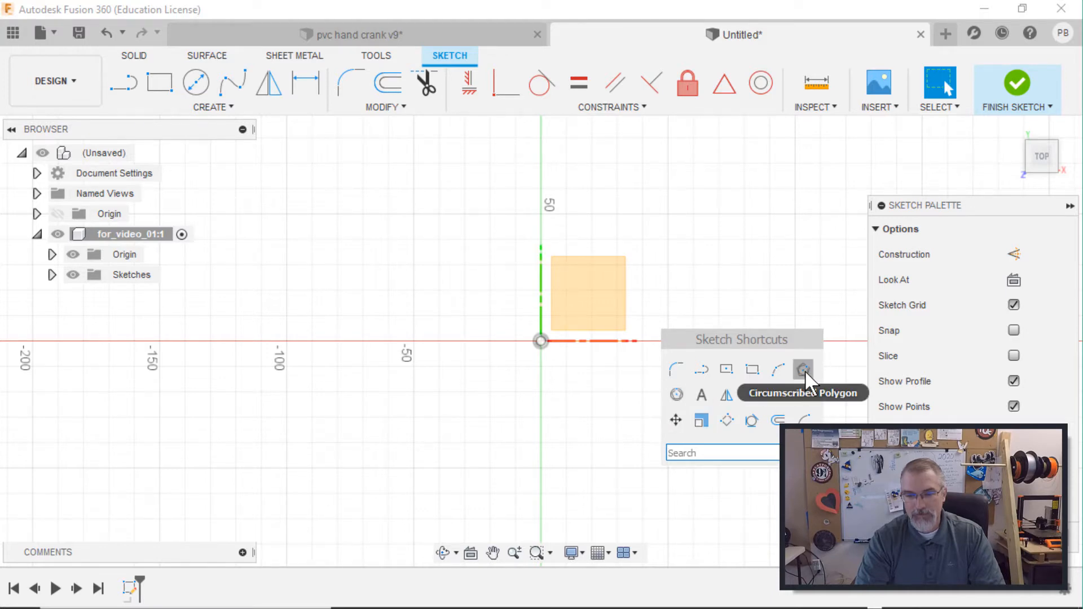
click(803, 370)
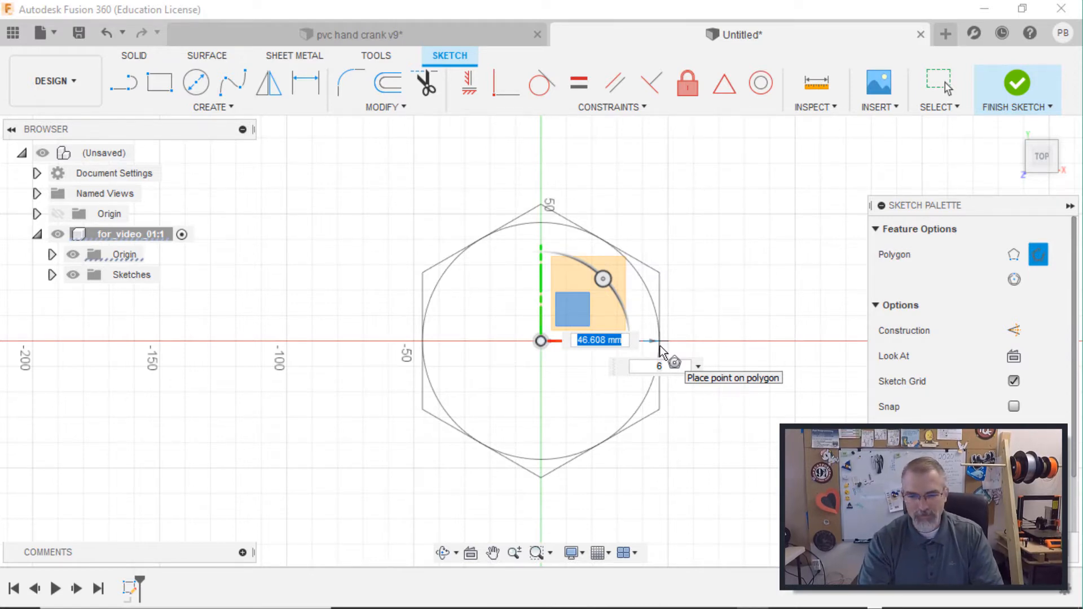
text(31.50)
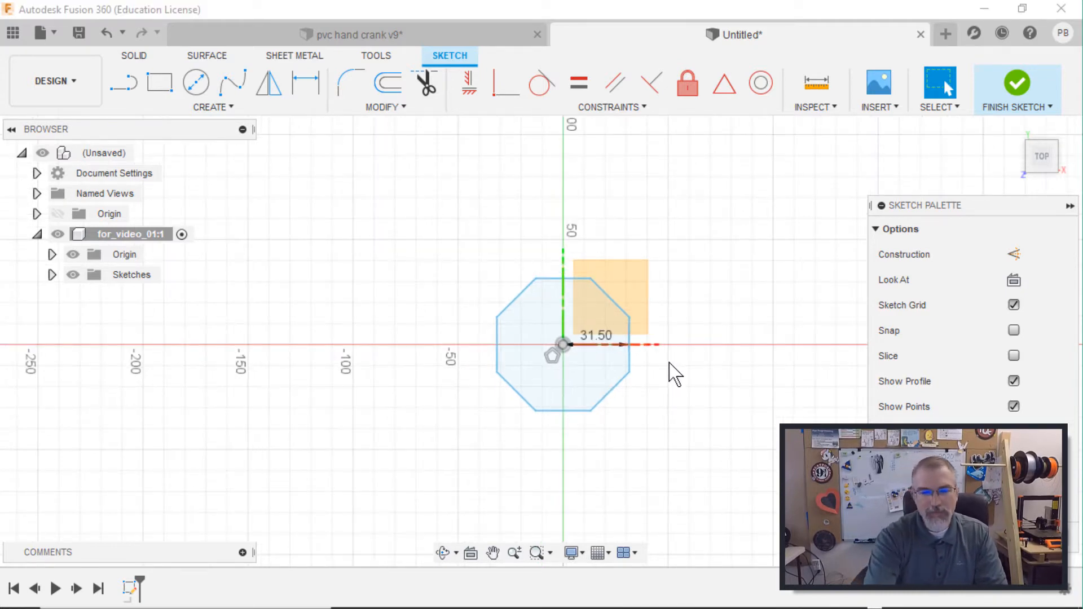
click(197, 82)
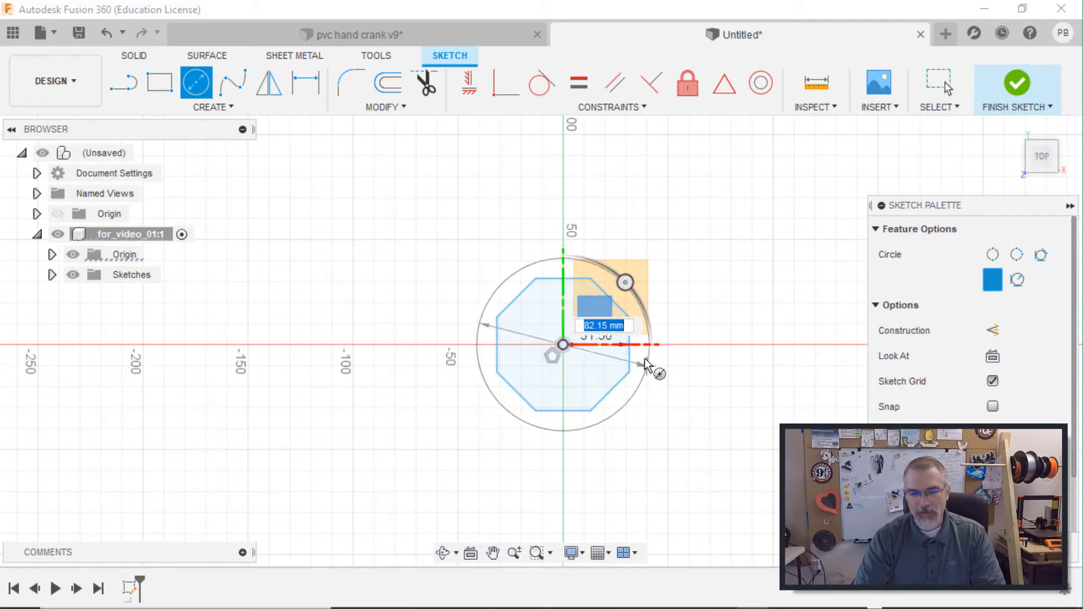
mouse_move(647, 361)
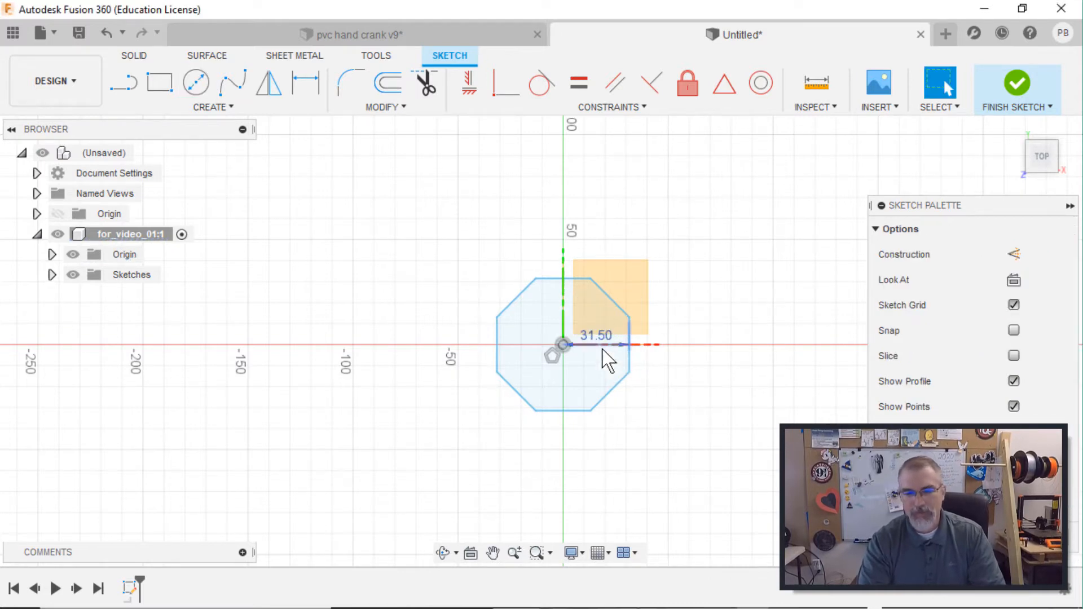
mouse_move(605, 343)
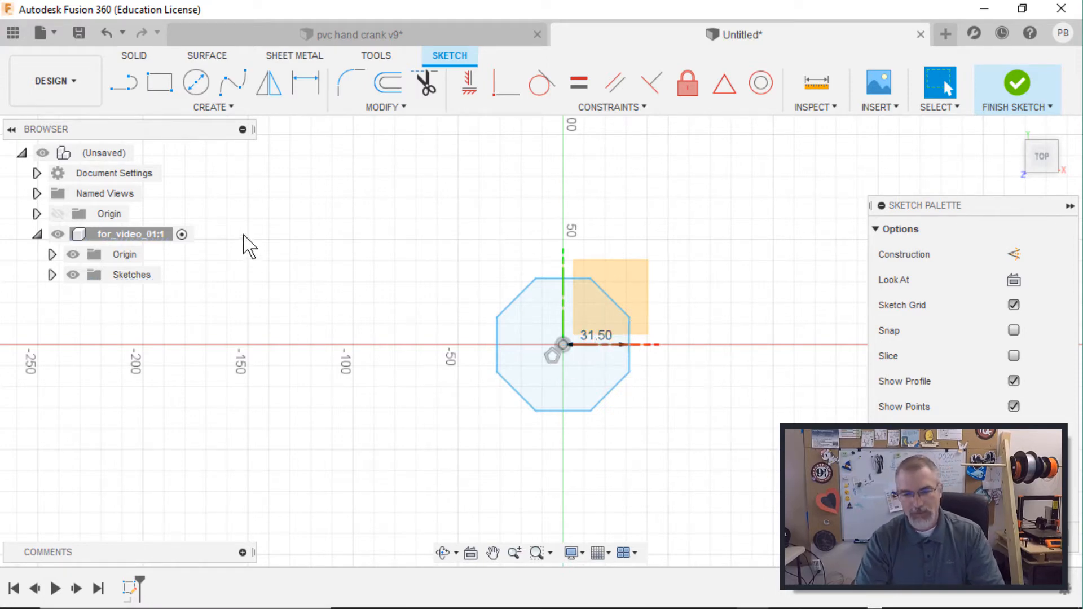
Delete the octagon and redraw a circumscribed polygon sized 31.5/2.
click(490, 289)
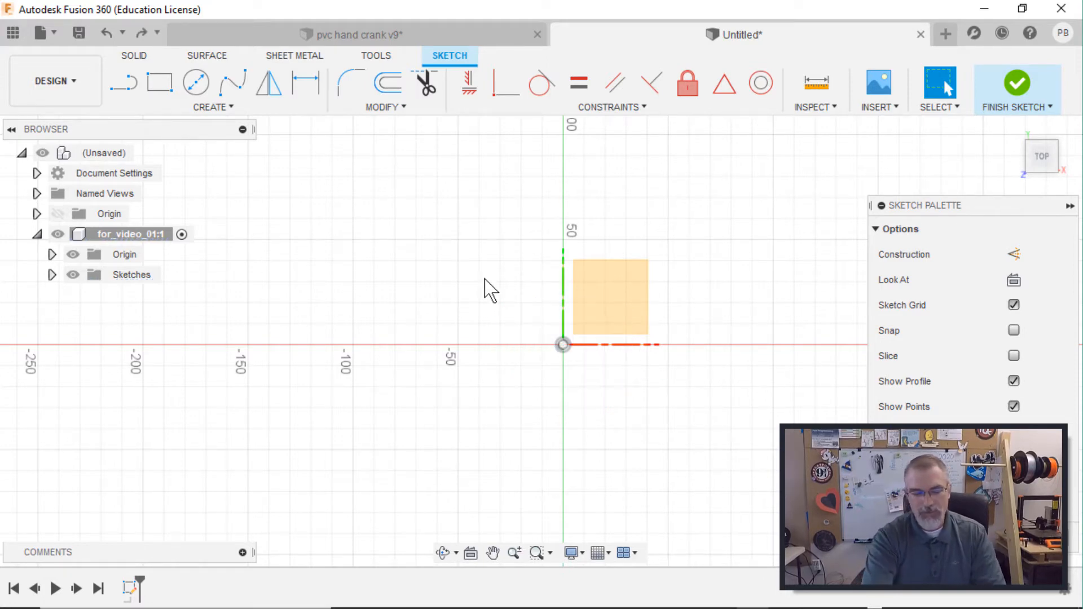
right_click(490, 287)
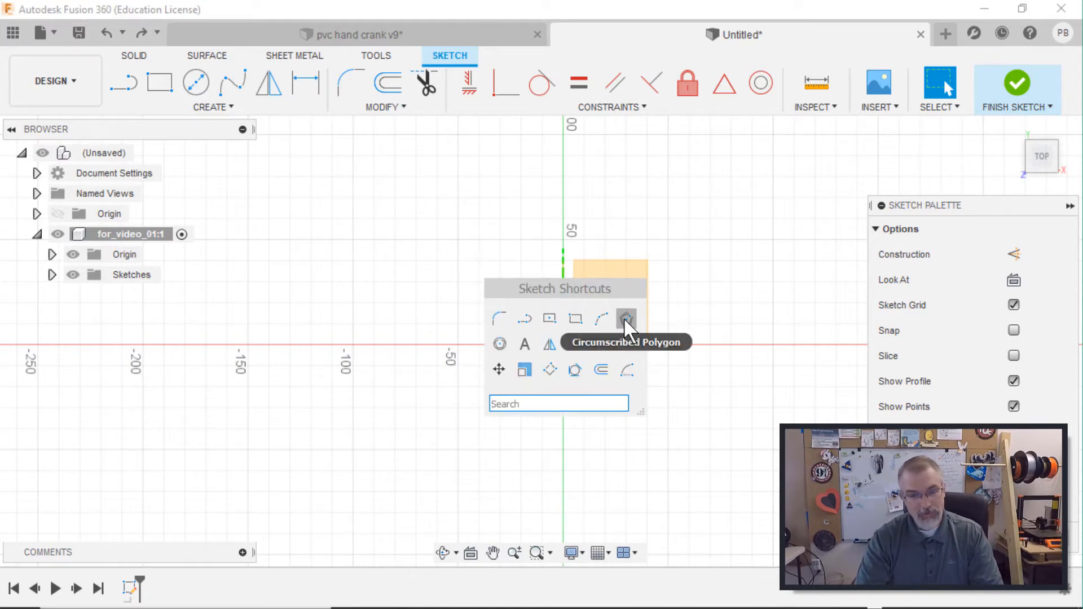
click(625, 318)
text(31.5)
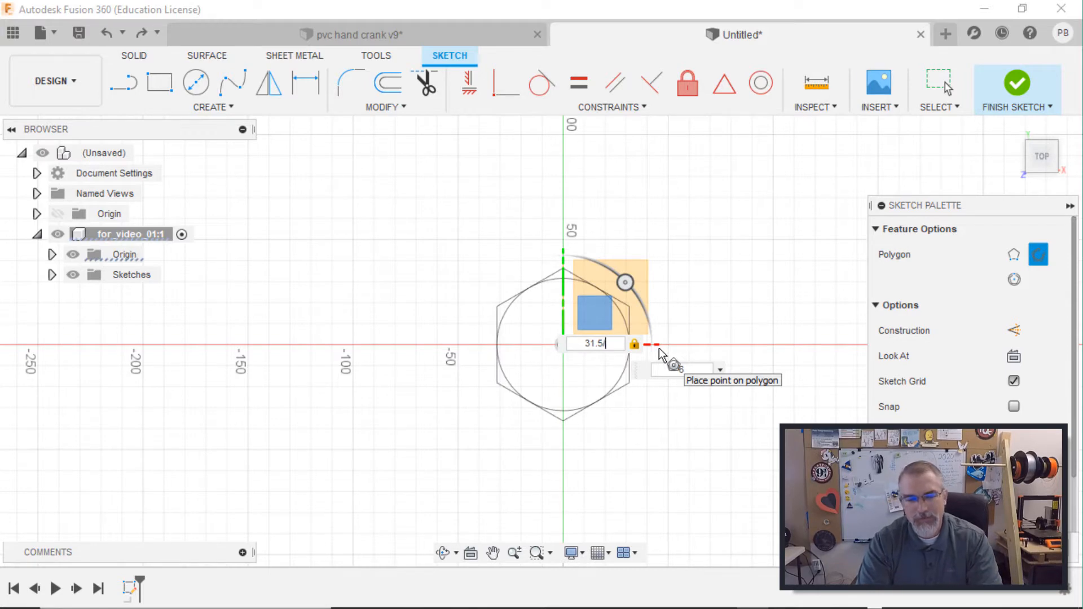
text(/2)
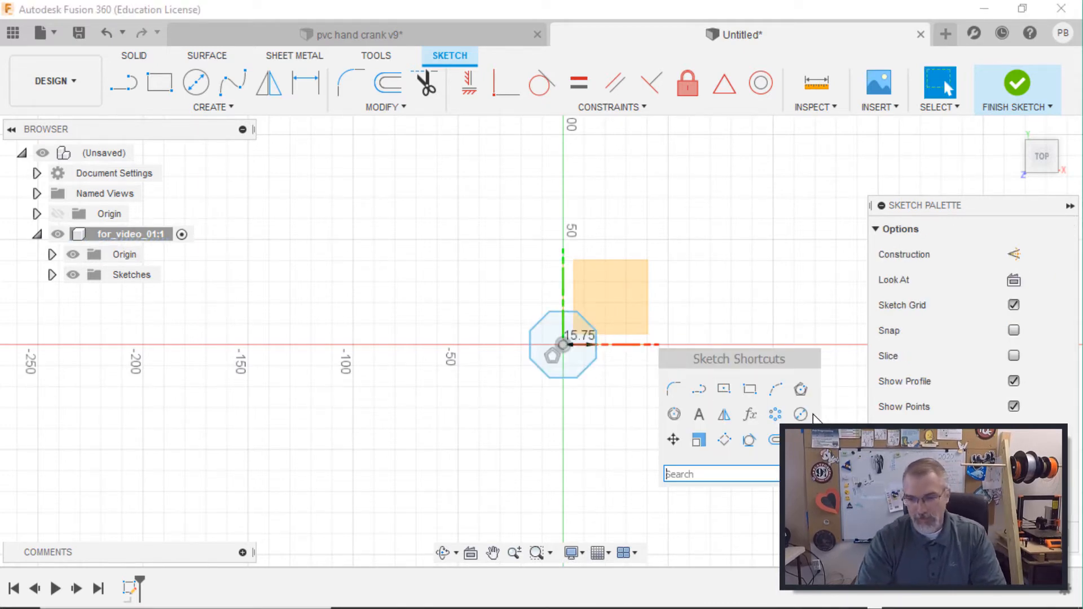
Draw 95 and 90 mm concentric circles at the origin and make the outer circles construction geometry.
click(196, 82)
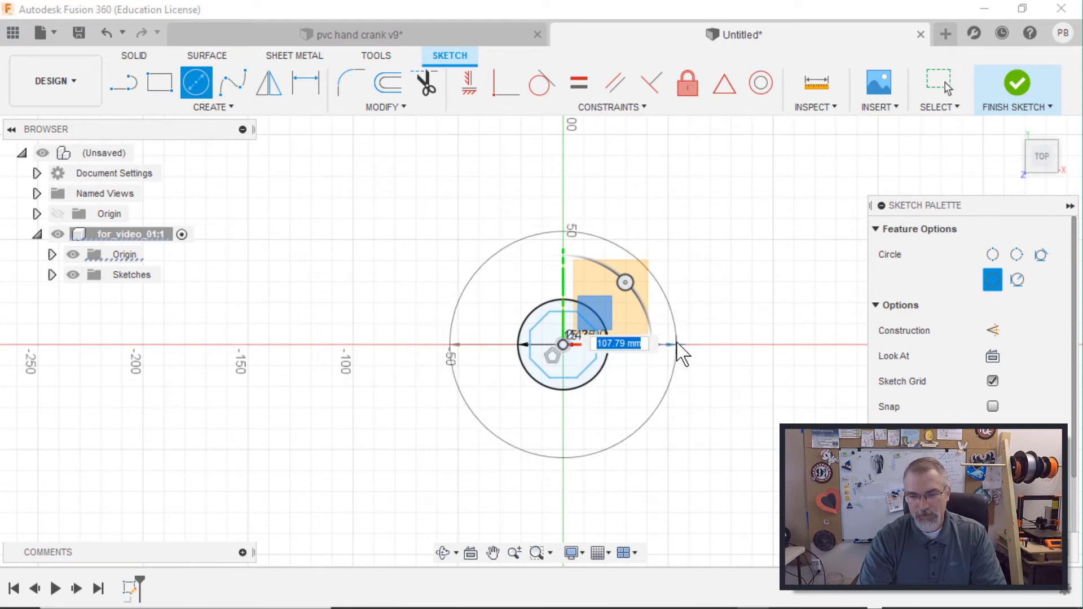
text(95)
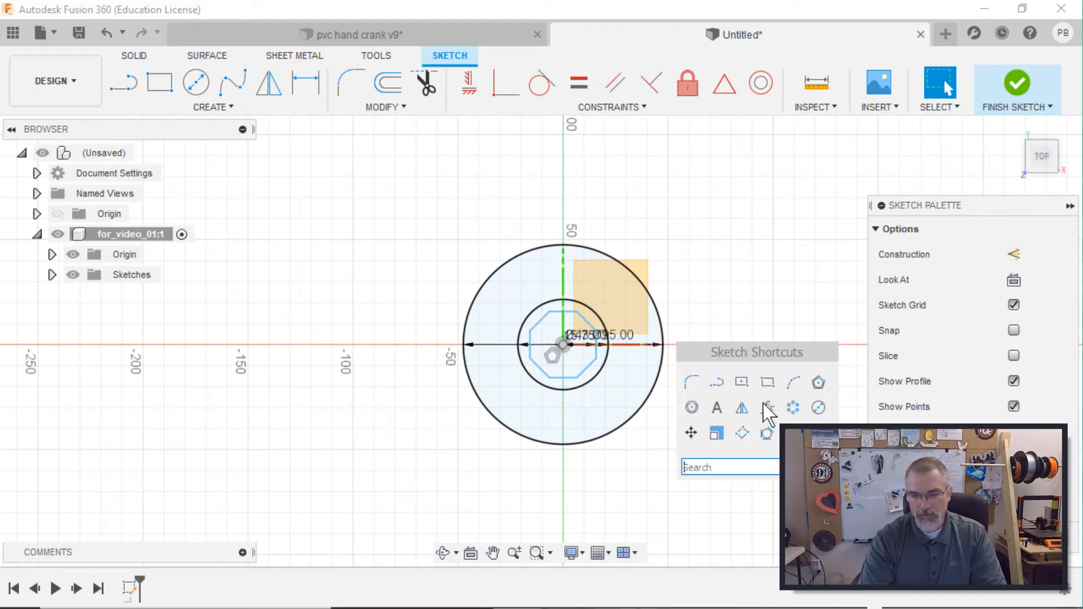
click(196, 82)
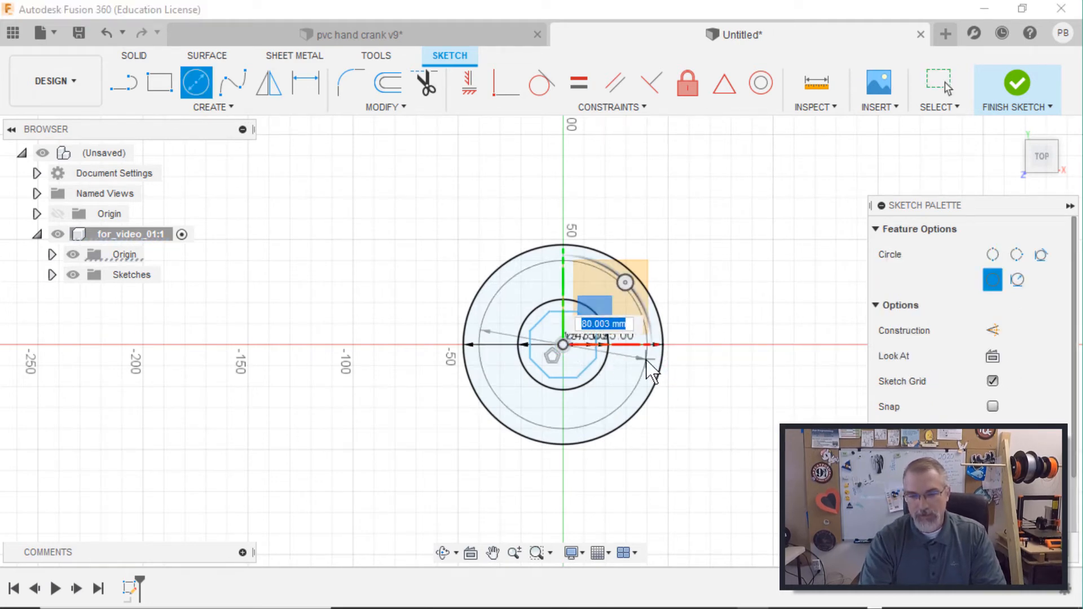
text(90)
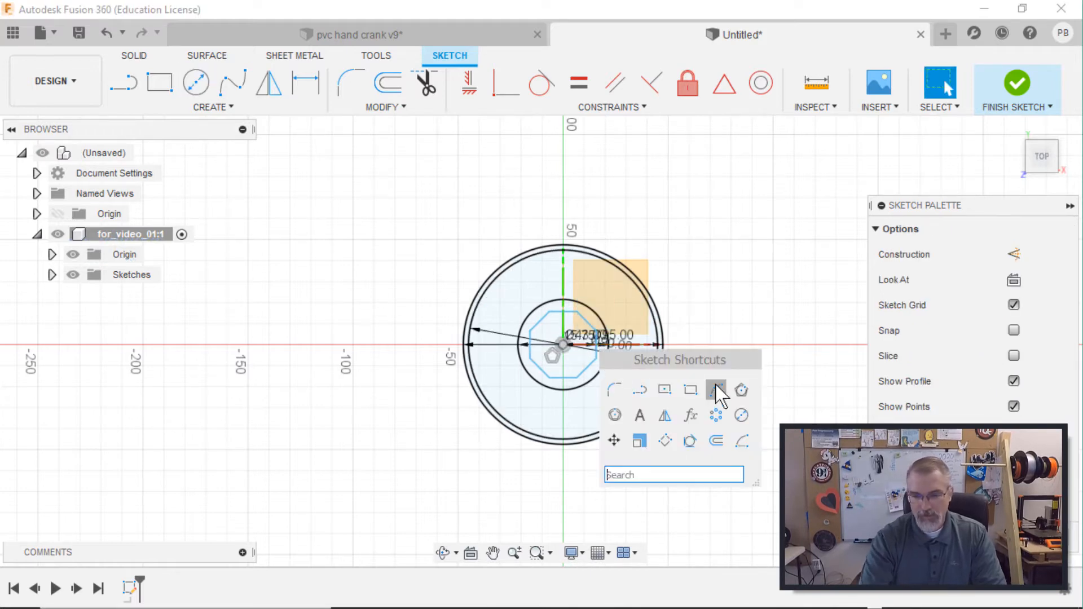
mouse_move(744, 429)
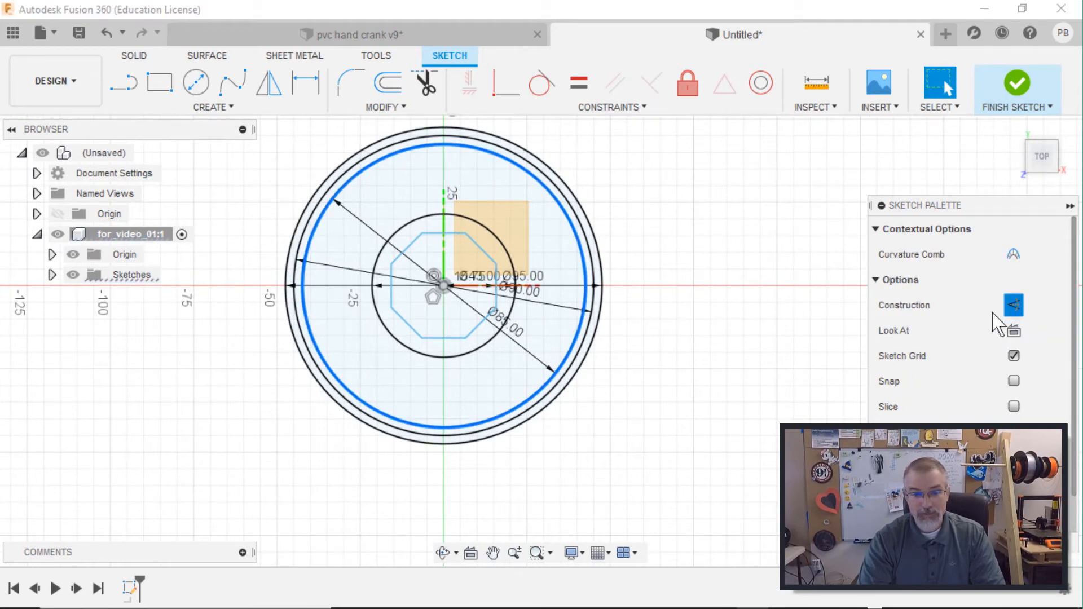
click(1013, 305)
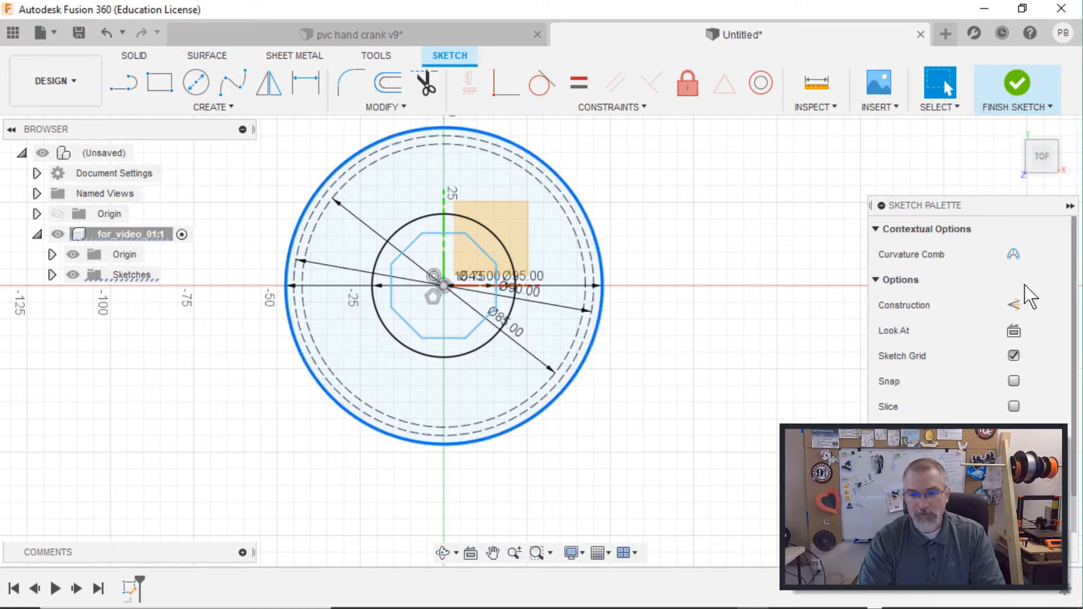
click(1013, 304)
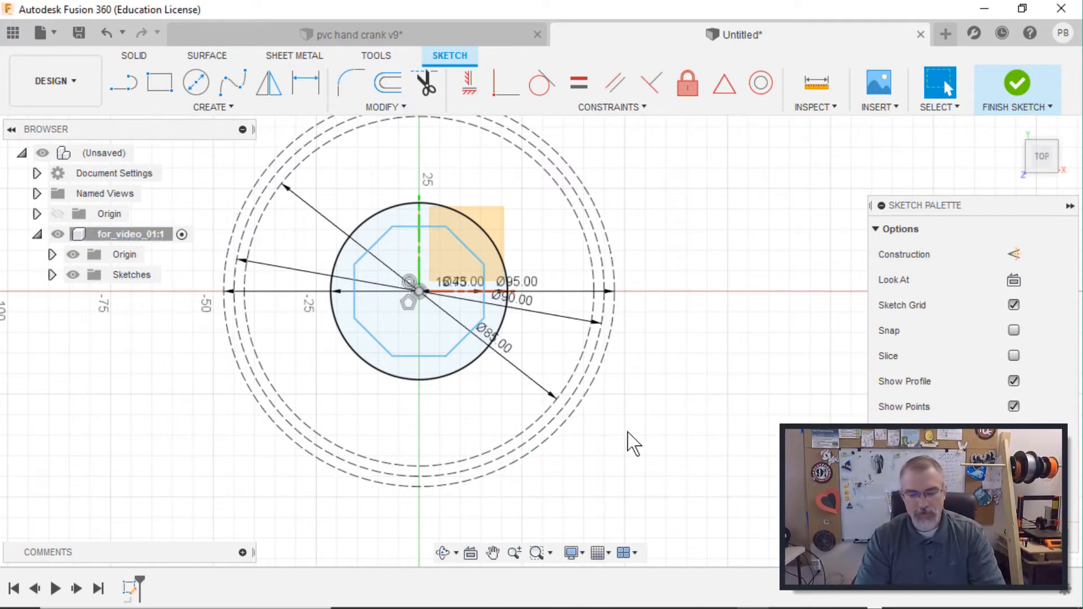
Draw radial construction lines from the centre dimensioned at 36°, 18° and 9° about the horizontal axis.
click(124, 82)
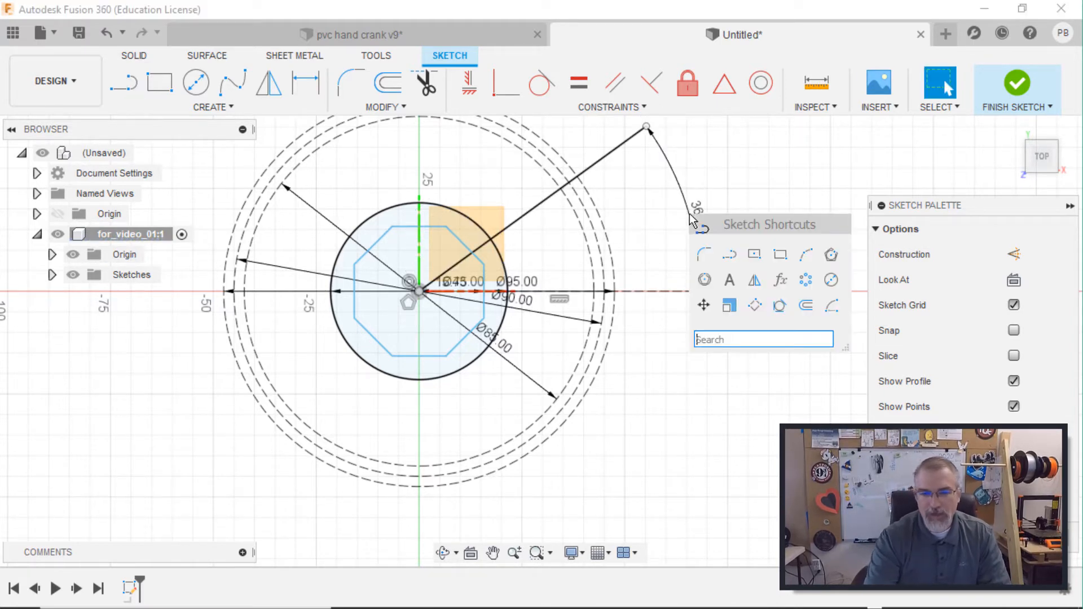
click(756, 174)
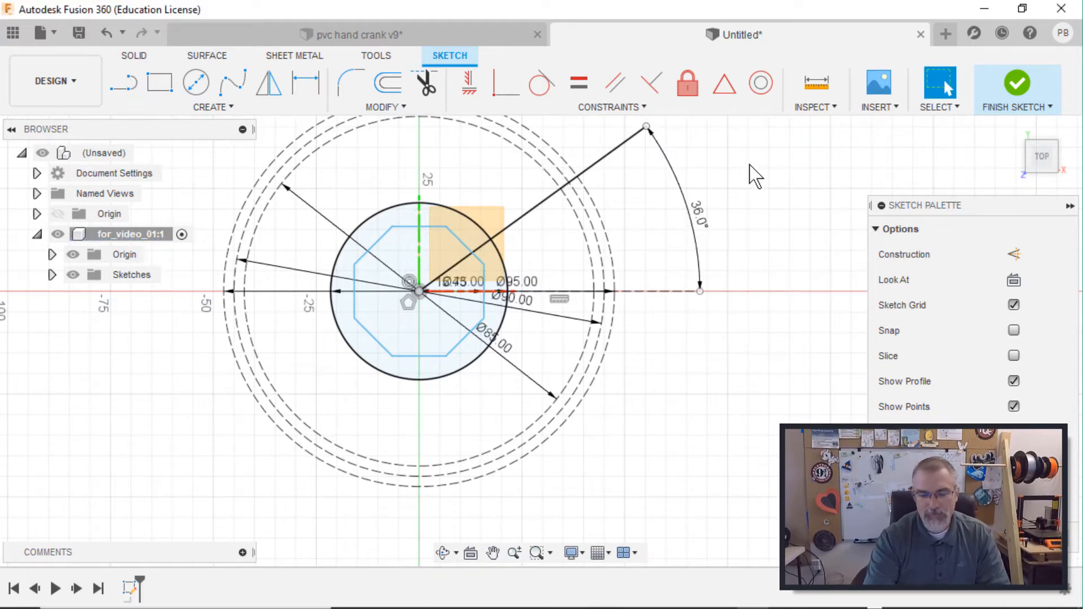
click(123, 82)
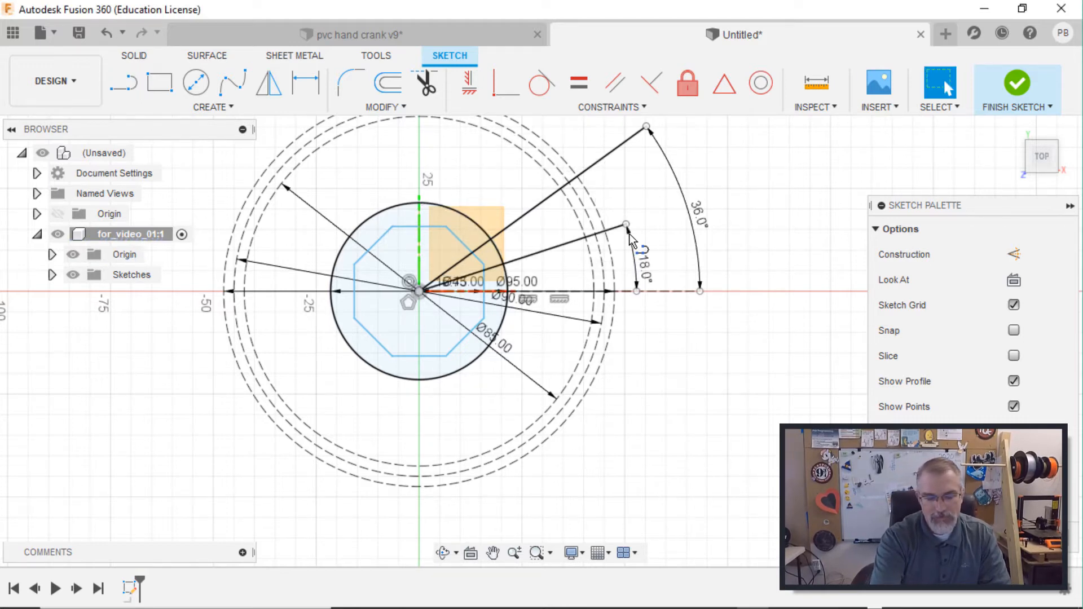
click(124, 82)
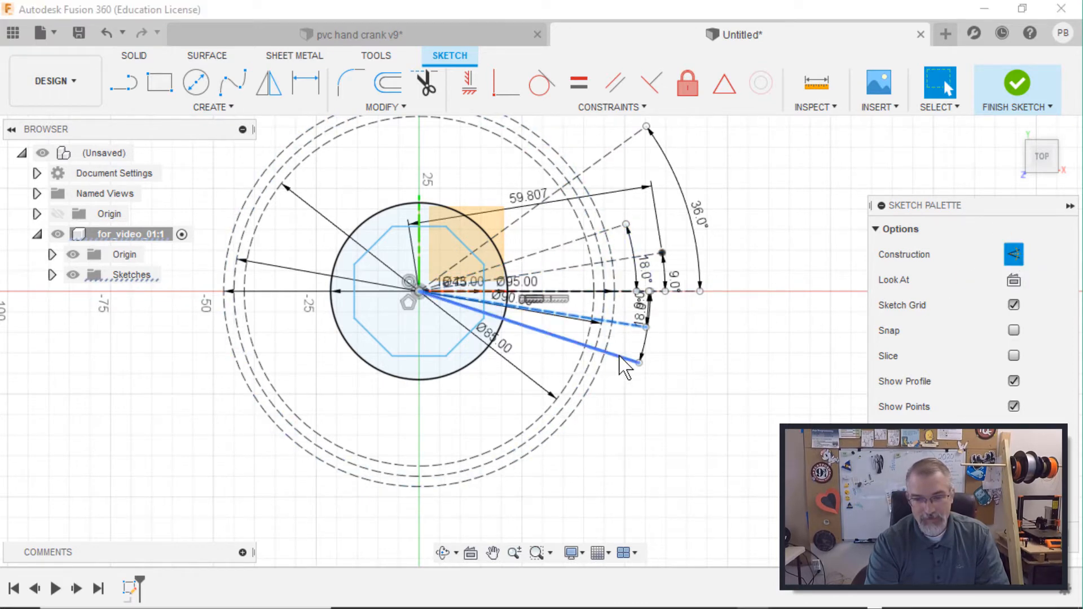
click(124, 82)
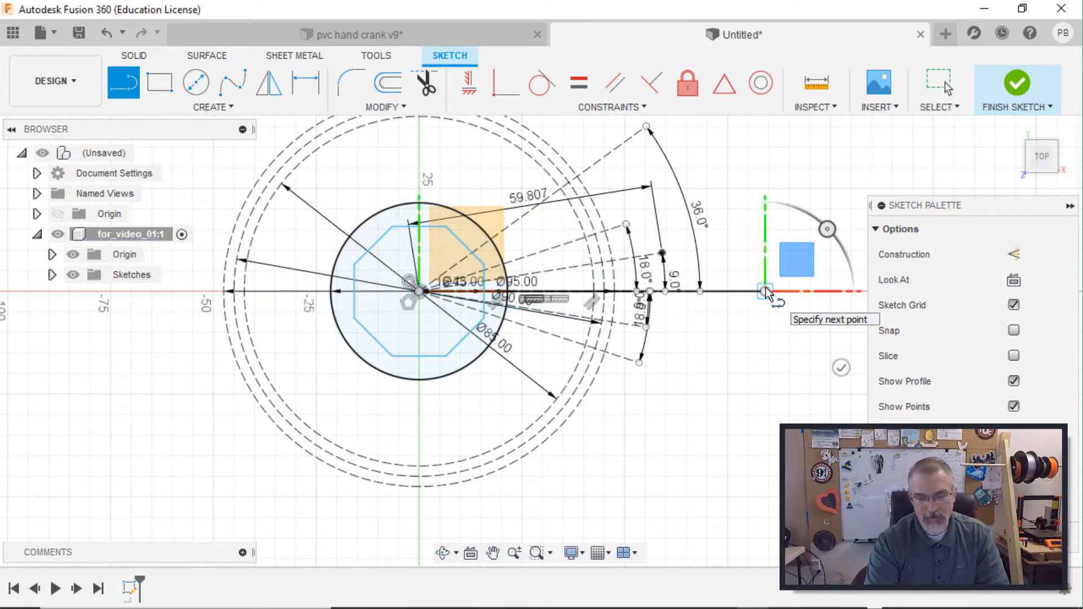
click(765, 290)
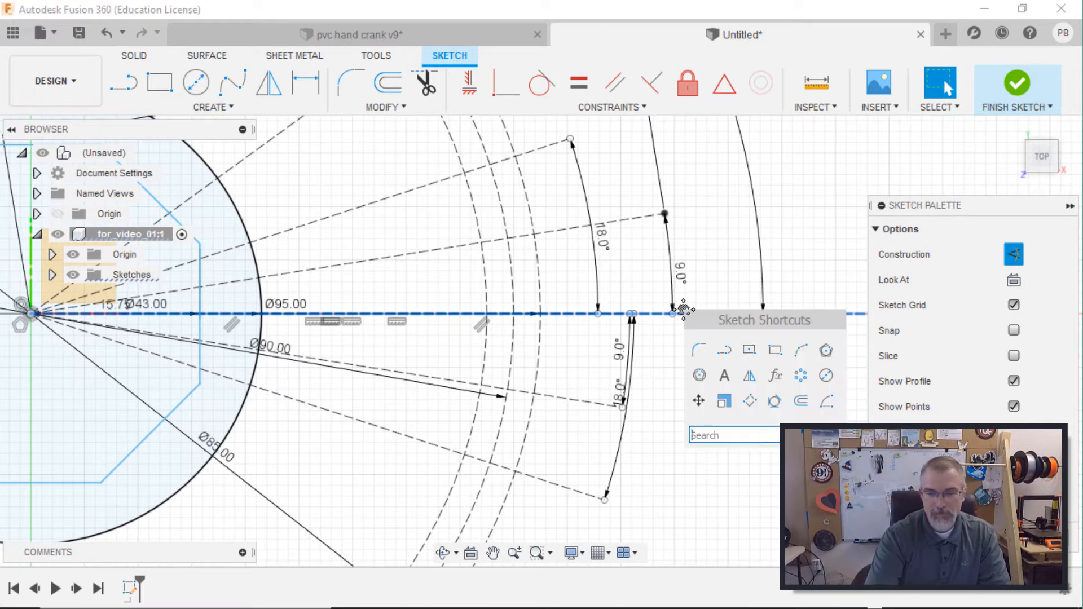
mouse_move(801, 350)
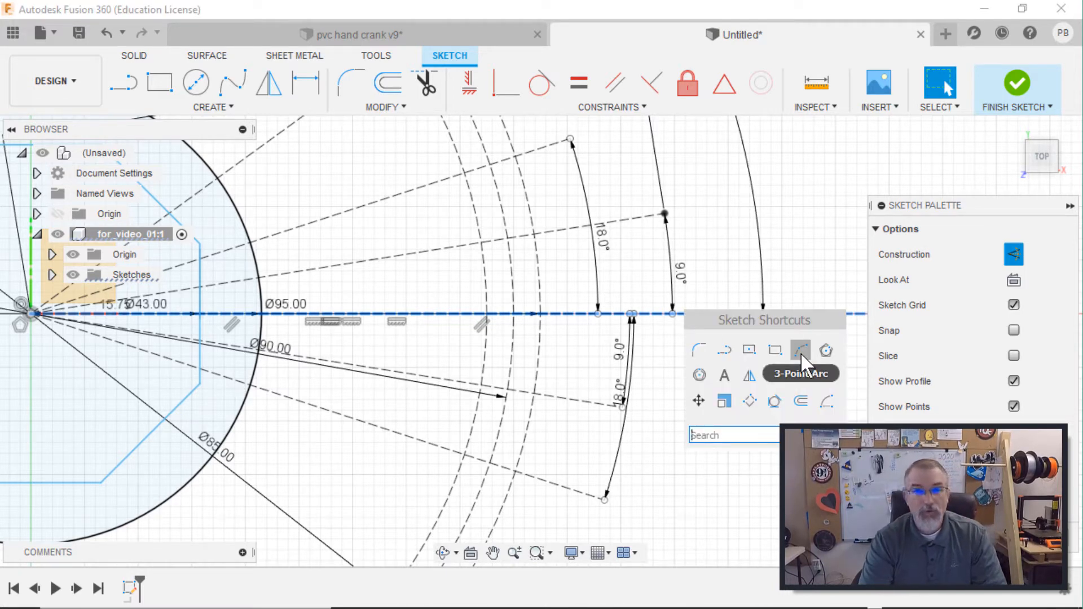
Draw a three-point wave arc across the horizontal axis and set the new radial line's angle with /4.
click(800, 349)
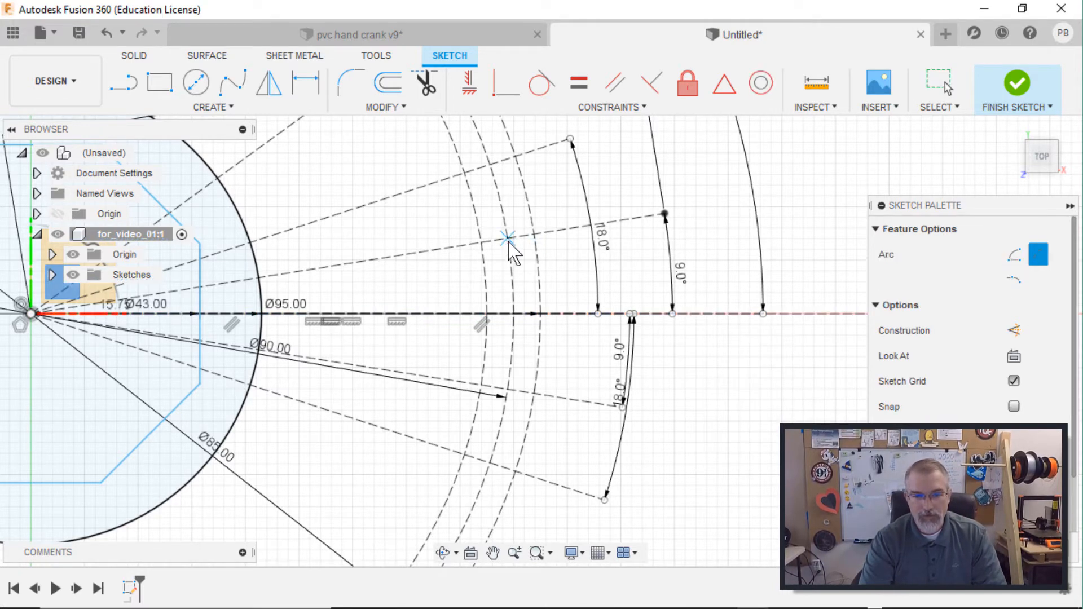
click(508, 316)
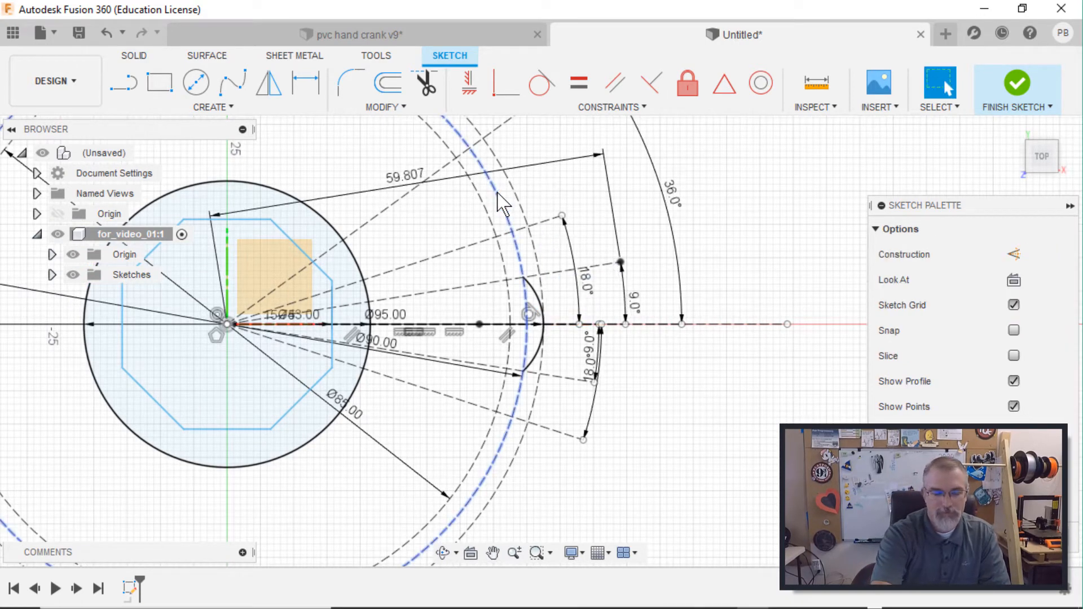
click(123, 82)
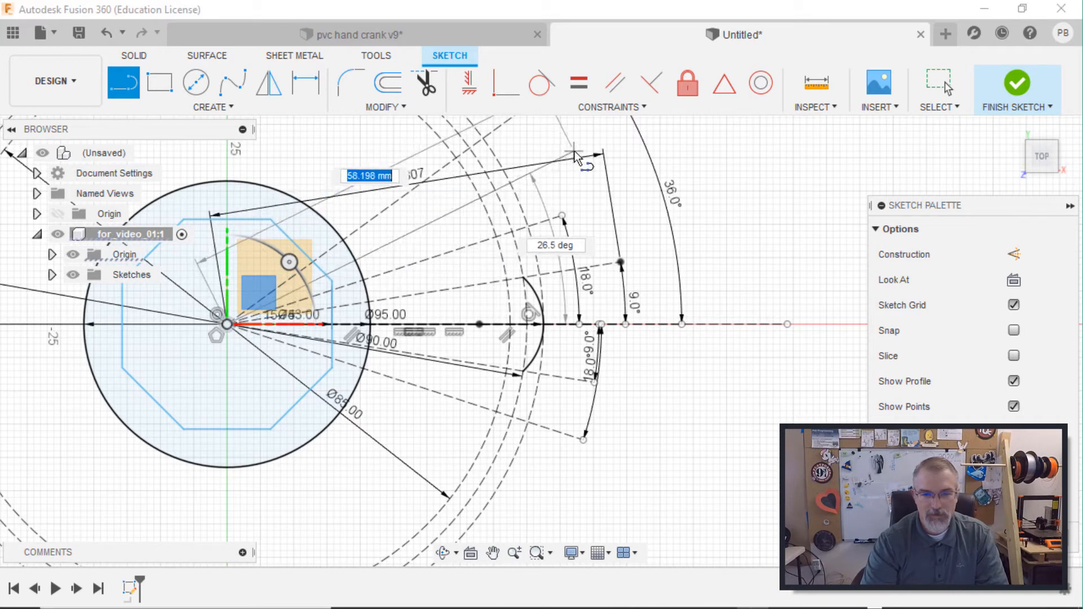
click(555, 245)
text(36)
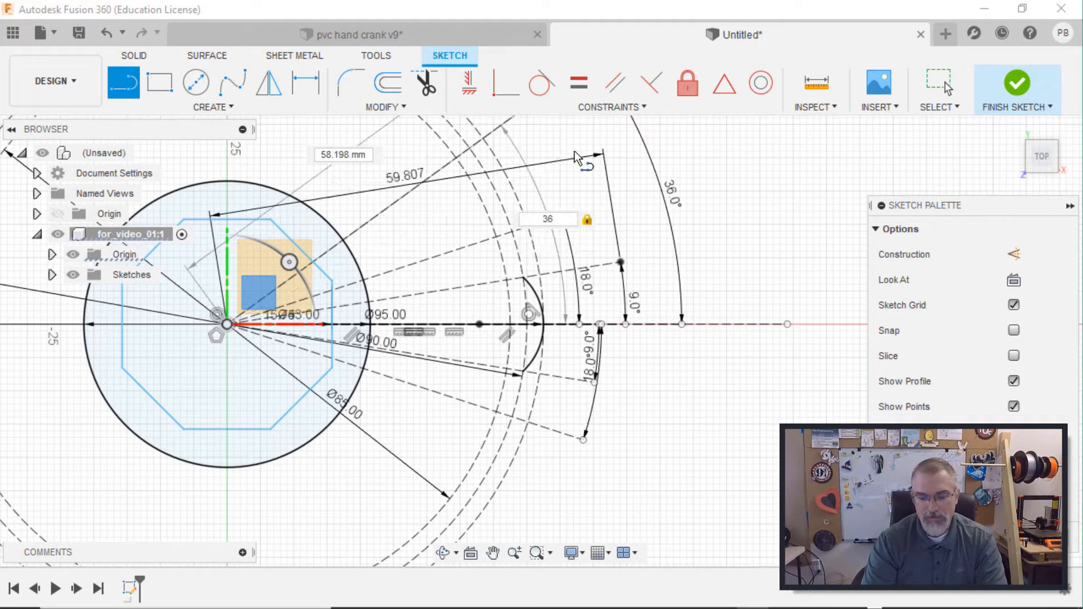
text(/4)
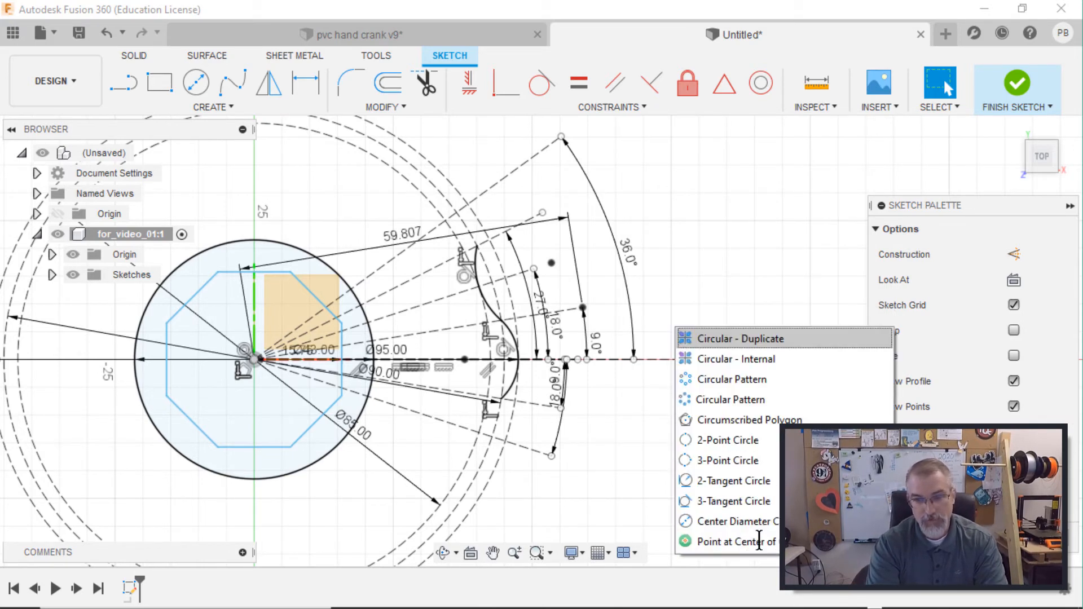
mouse_move(760, 400)
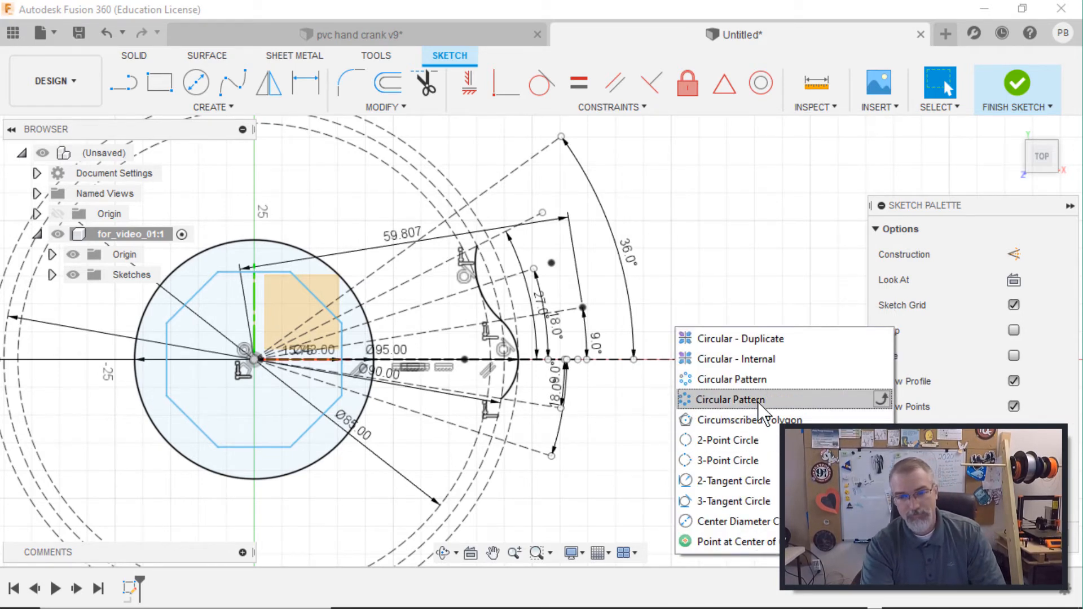
Circular-pattern the wave curves about the centre point, Full type, quantity 10.
click(732, 400)
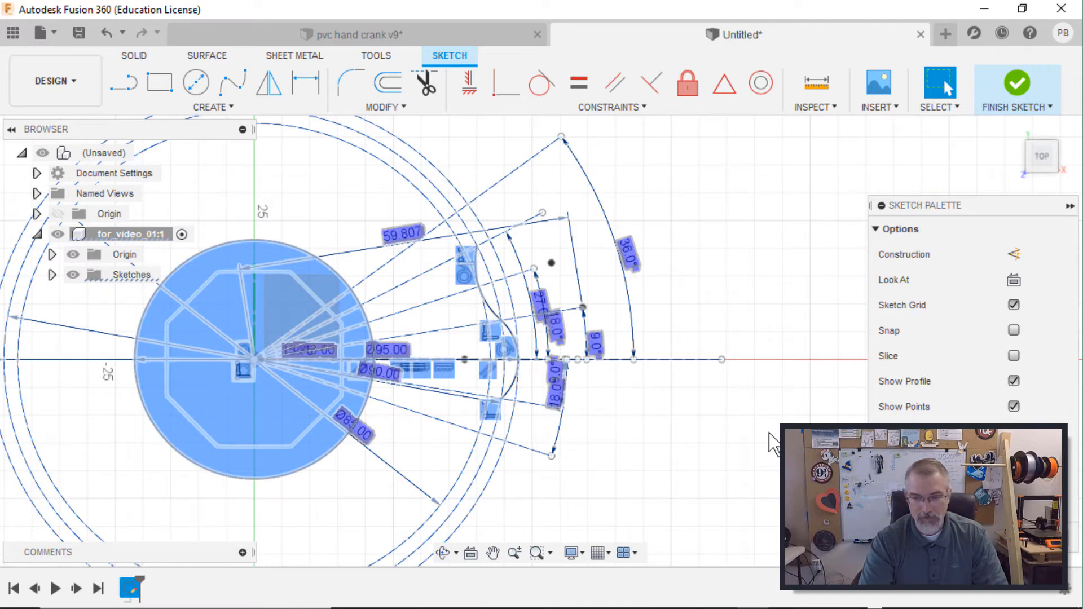
click(722, 420)
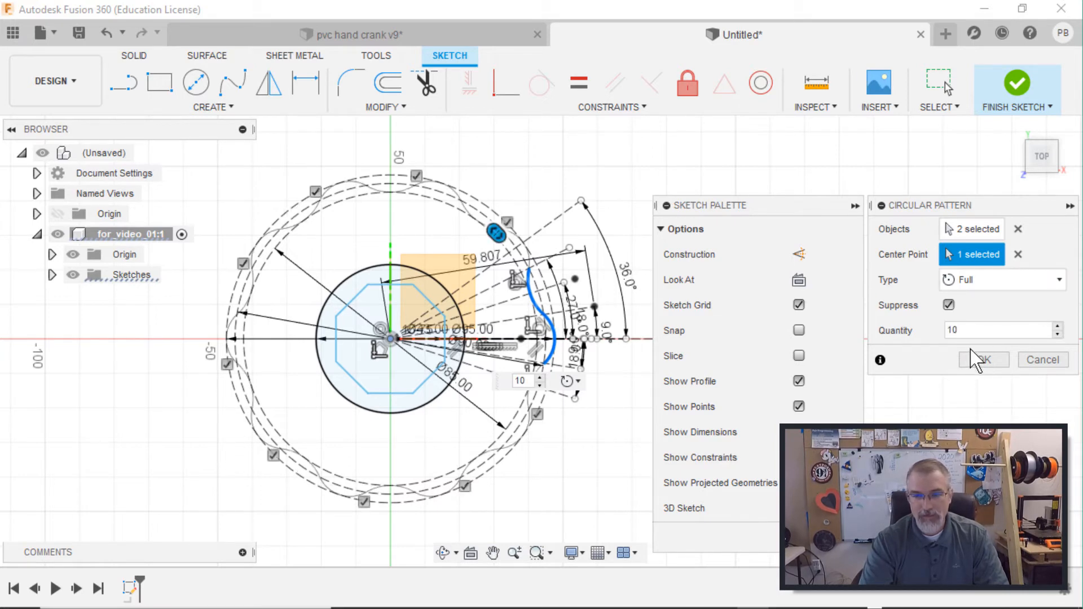
click(983, 359)
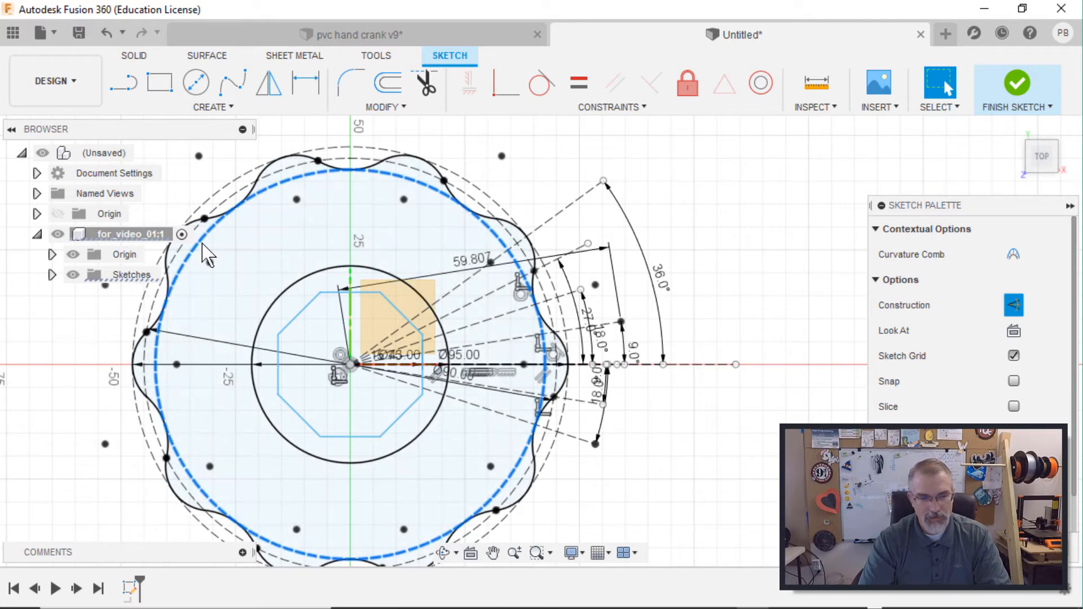
Reopen the sketch and change the 85 mm circle to 70 mm and the 90 mm circle to 85 mm.
click(305, 82)
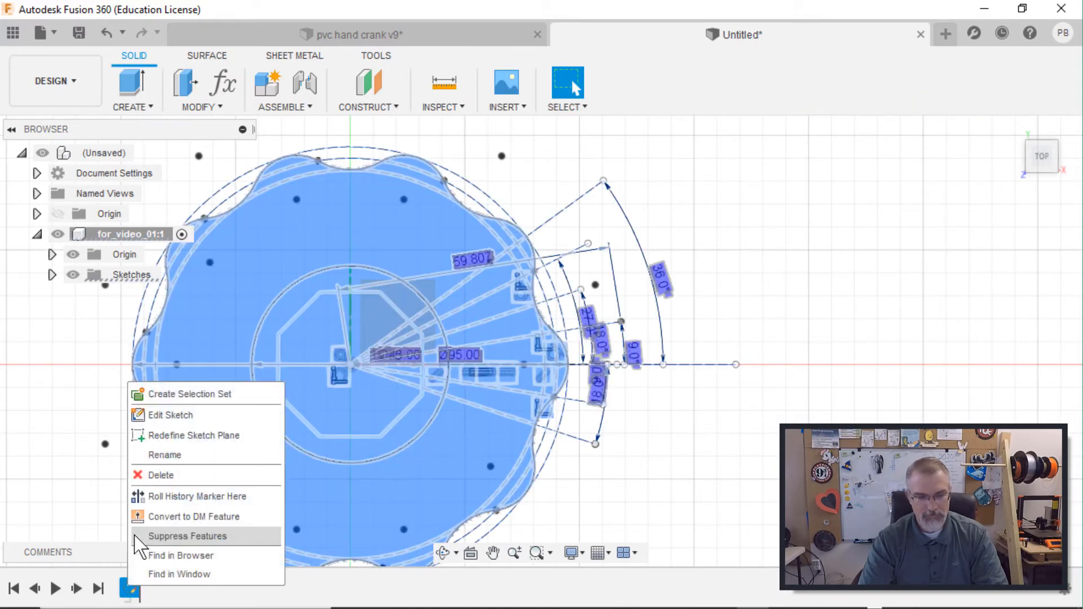
click(169, 416)
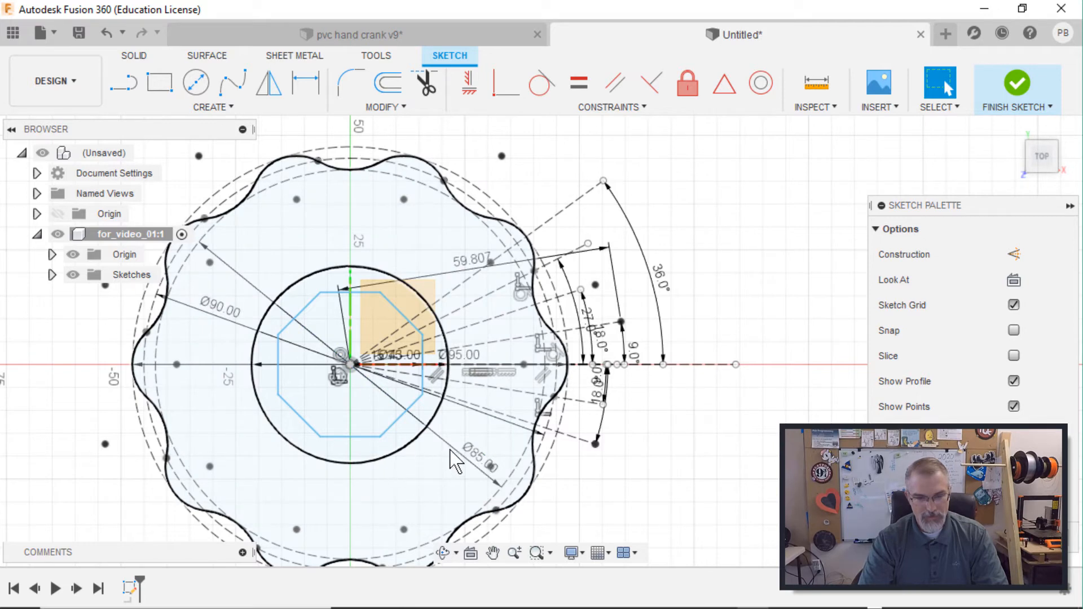
click(328, 456)
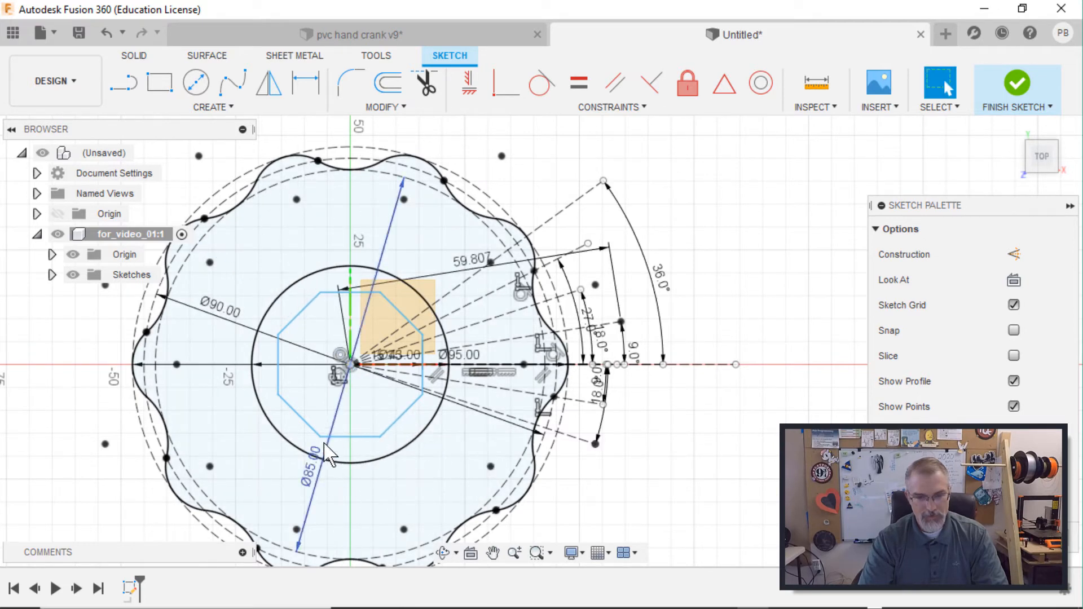
click(325, 456)
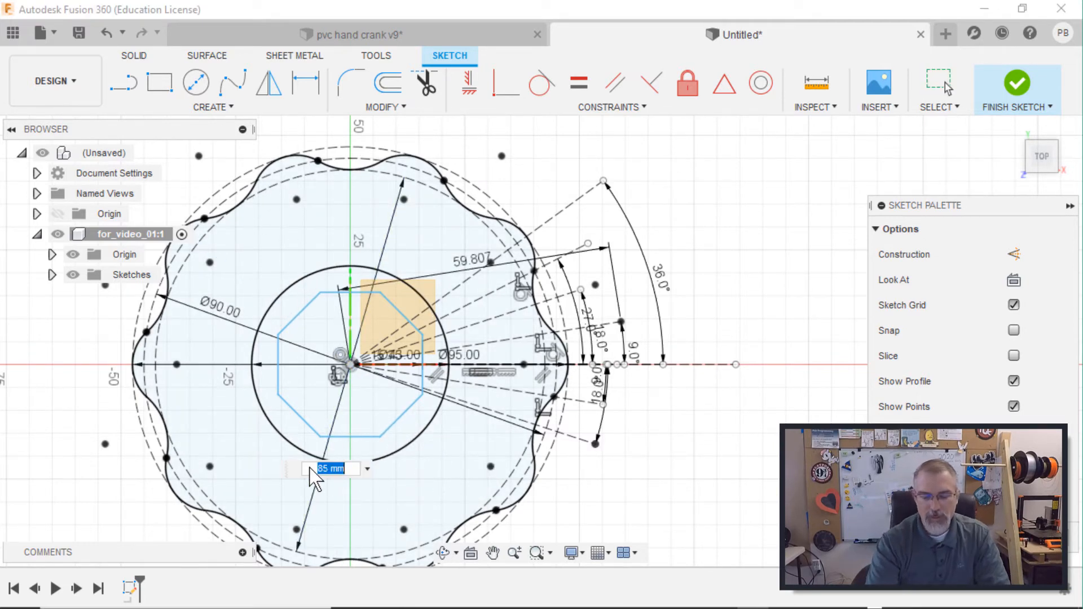
text(70)
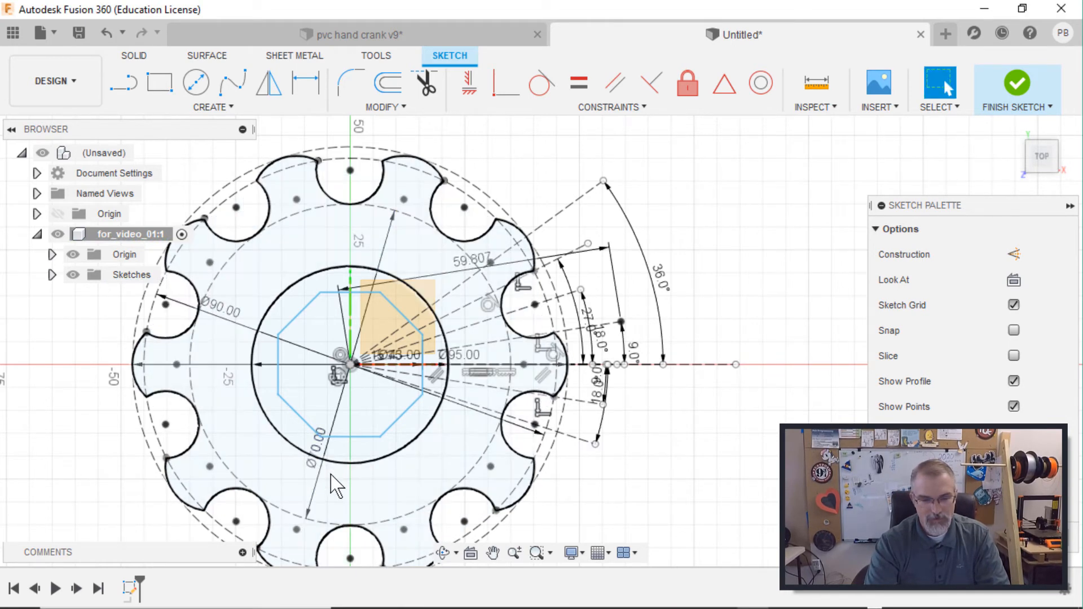
click(221, 311)
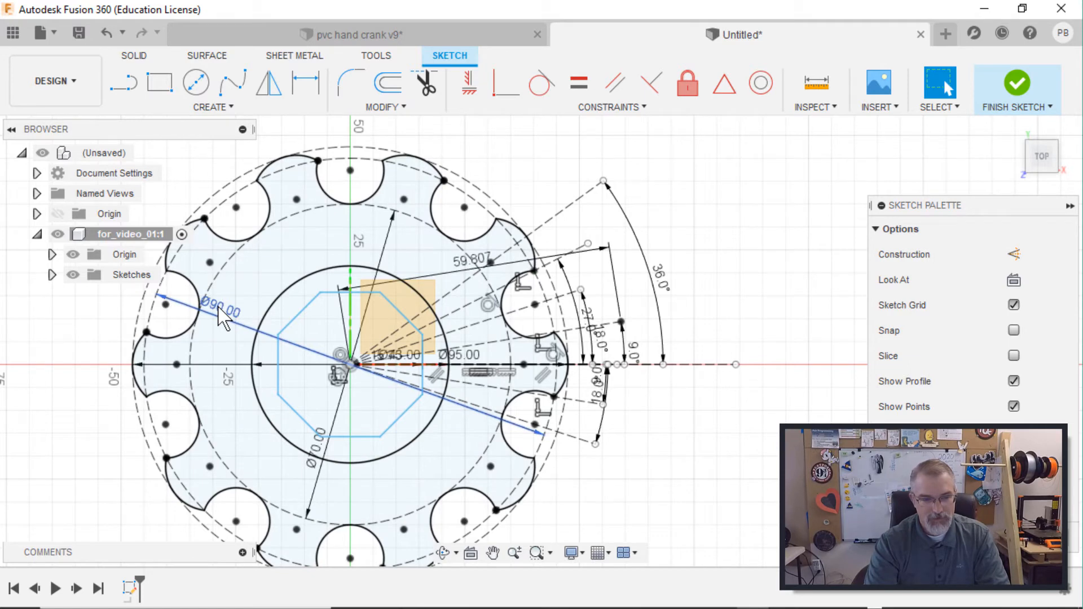
mouse_move(221, 311)
text(85)
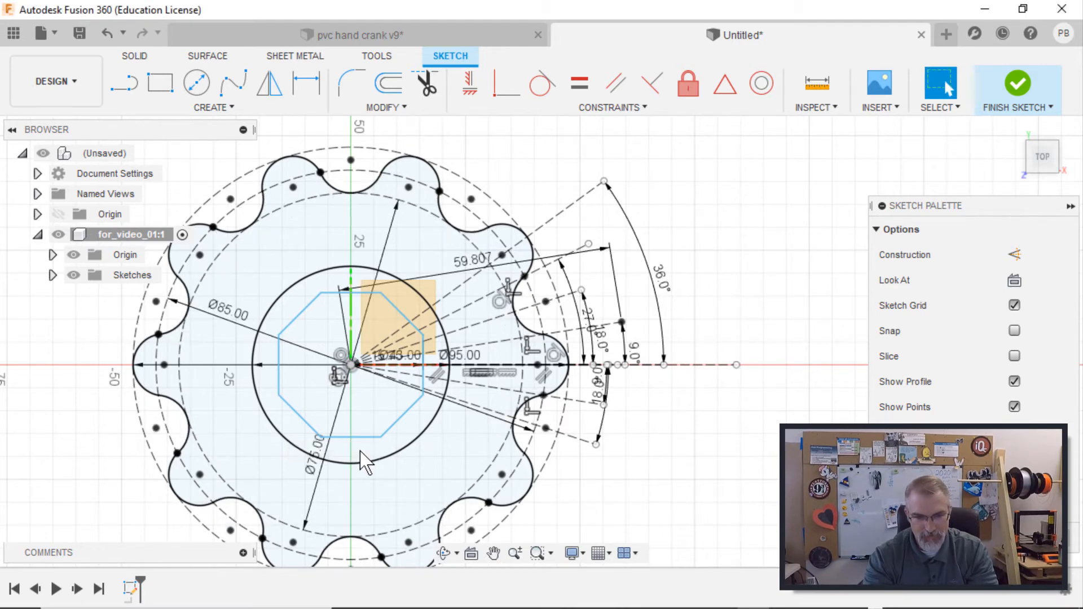
mouse_move(442, 463)
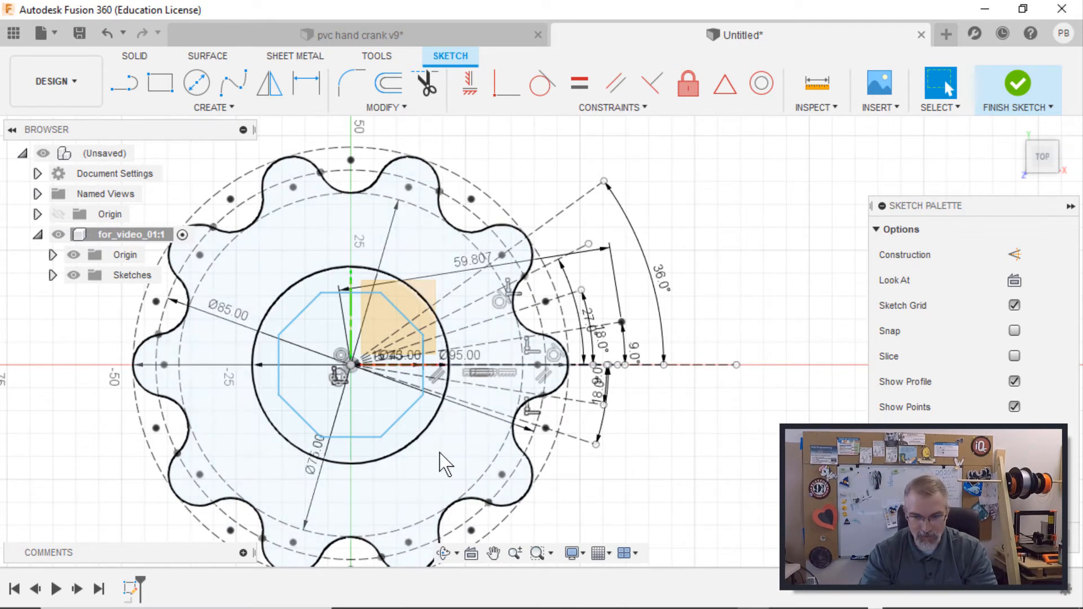
mouse_move(442, 453)
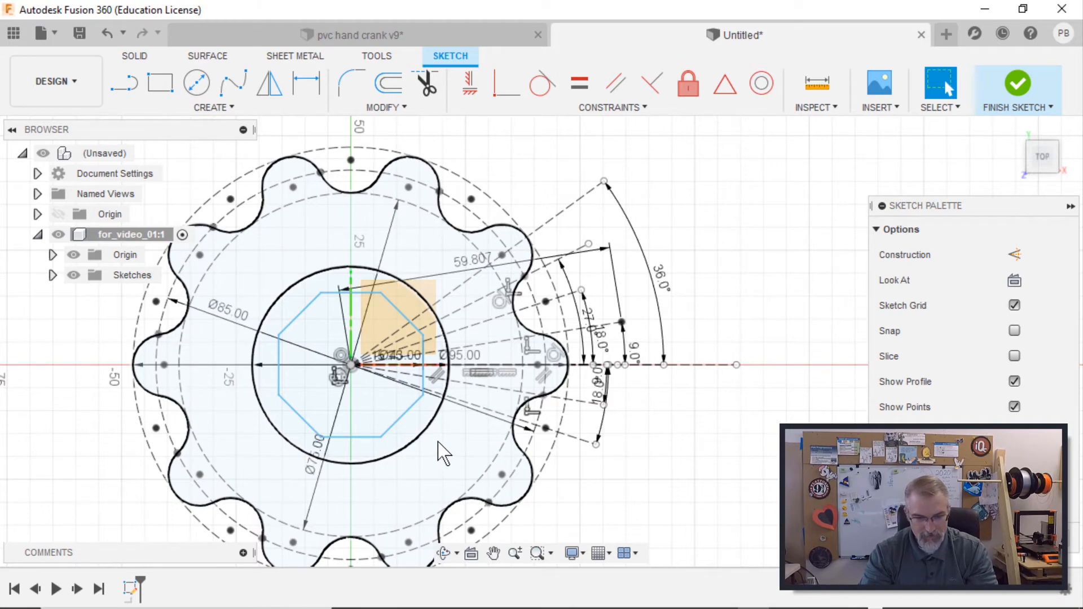
Extrude the wavy profile into a solid wheel, then extrude the ring around the octagon as a thin floor.
click(1017, 88)
text(8)
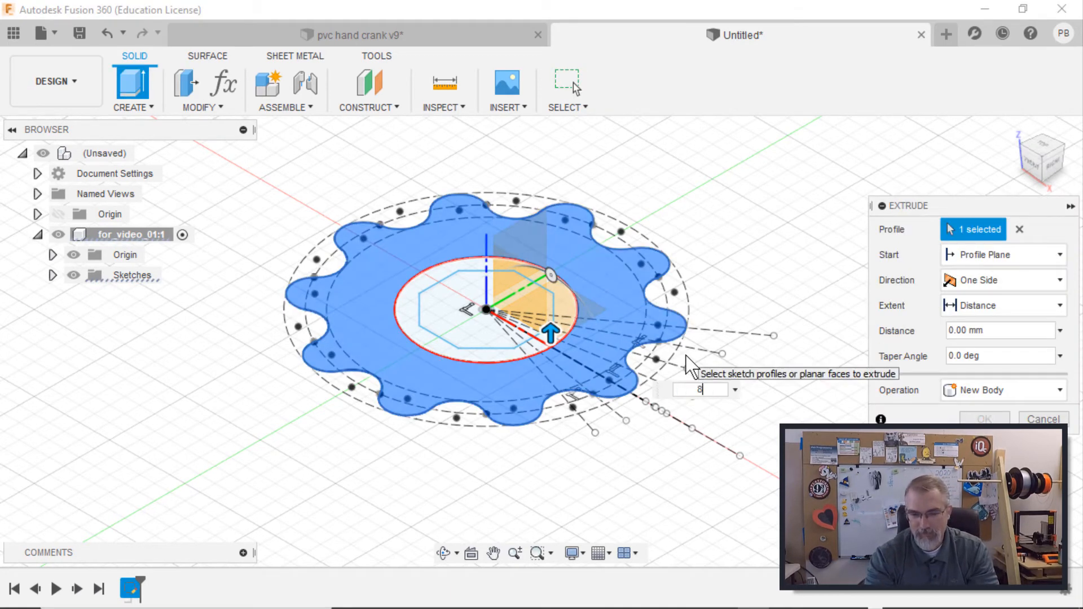
click(984, 419)
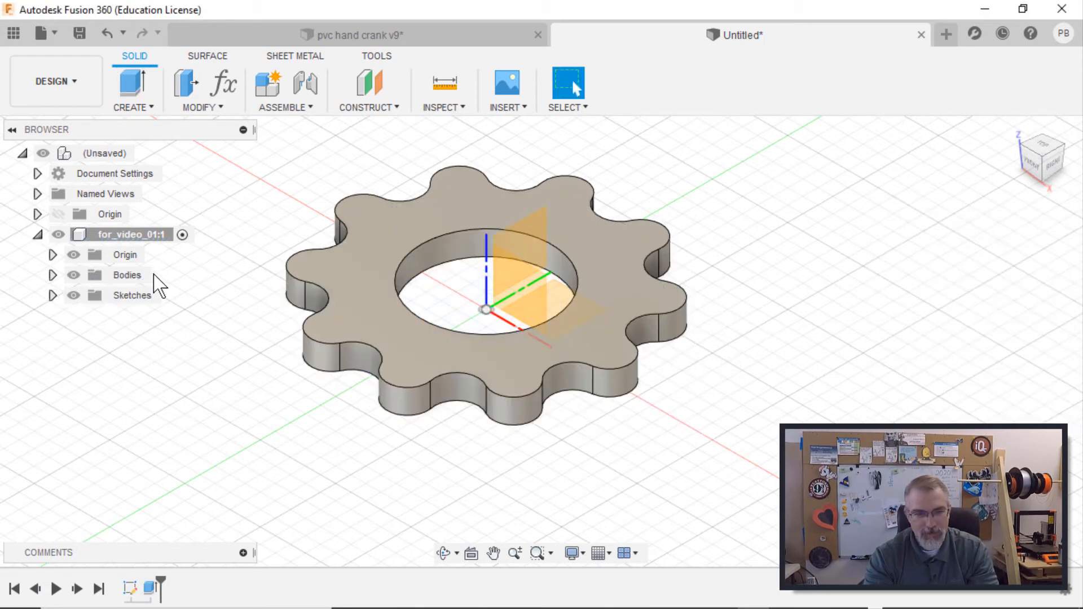
click(53, 295)
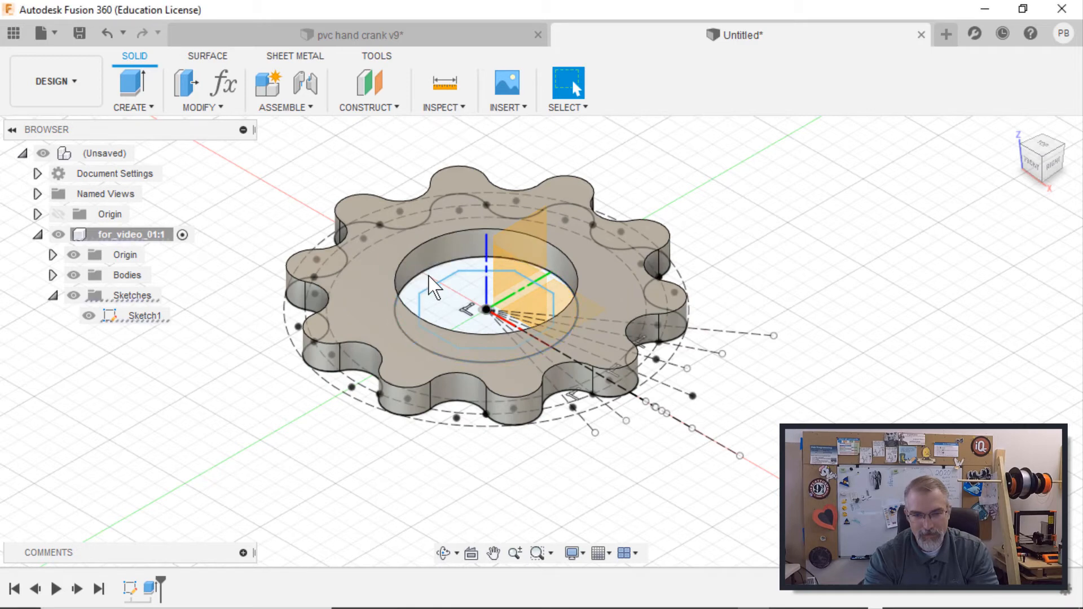
mouse_move(452, 273)
text(1)
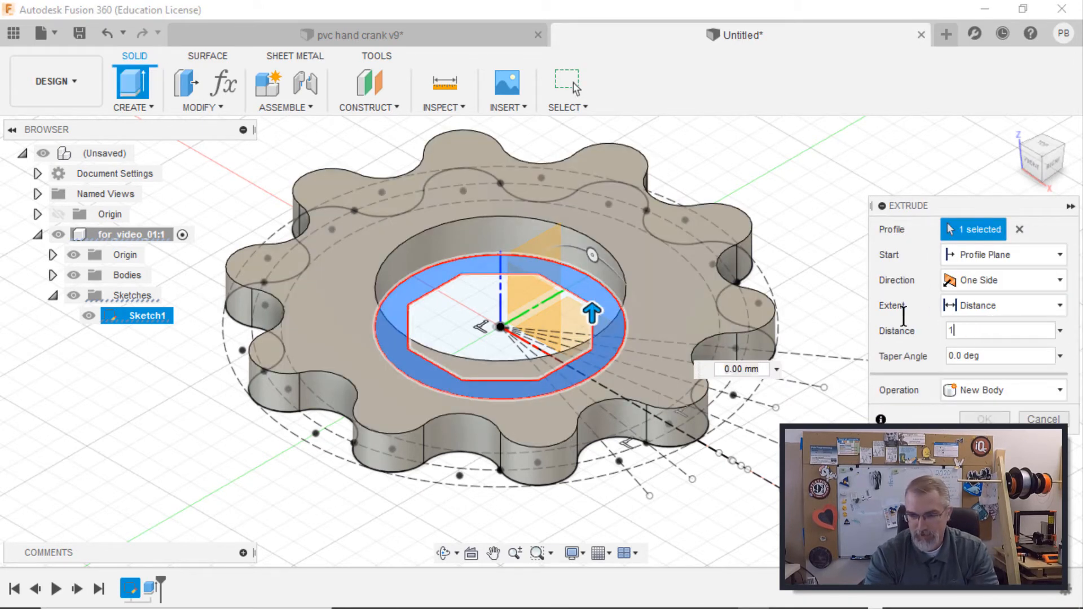
click(1043, 420)
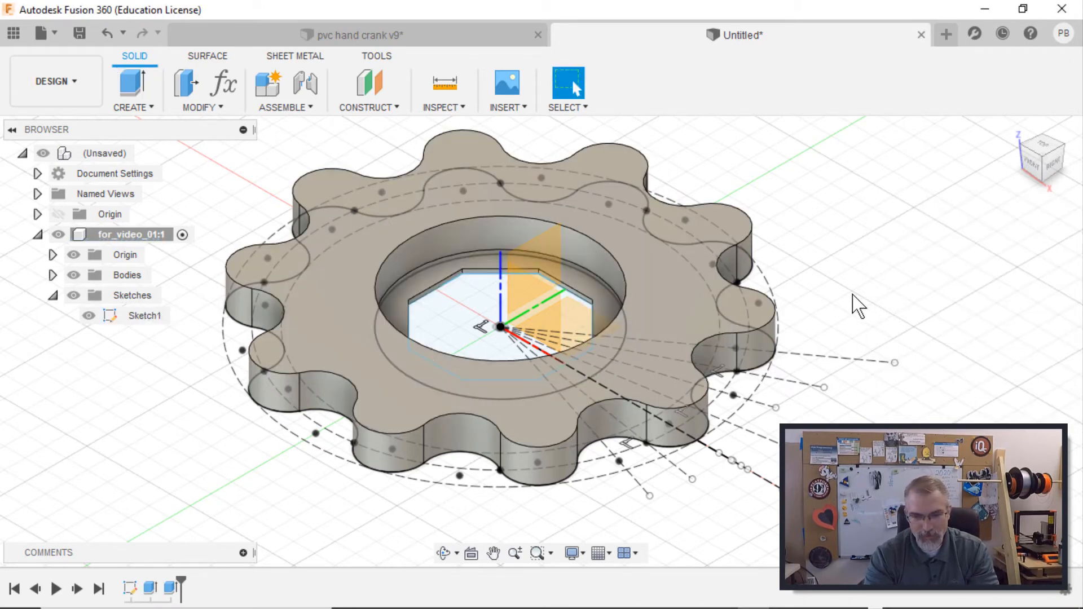
mouse_move(712, 307)
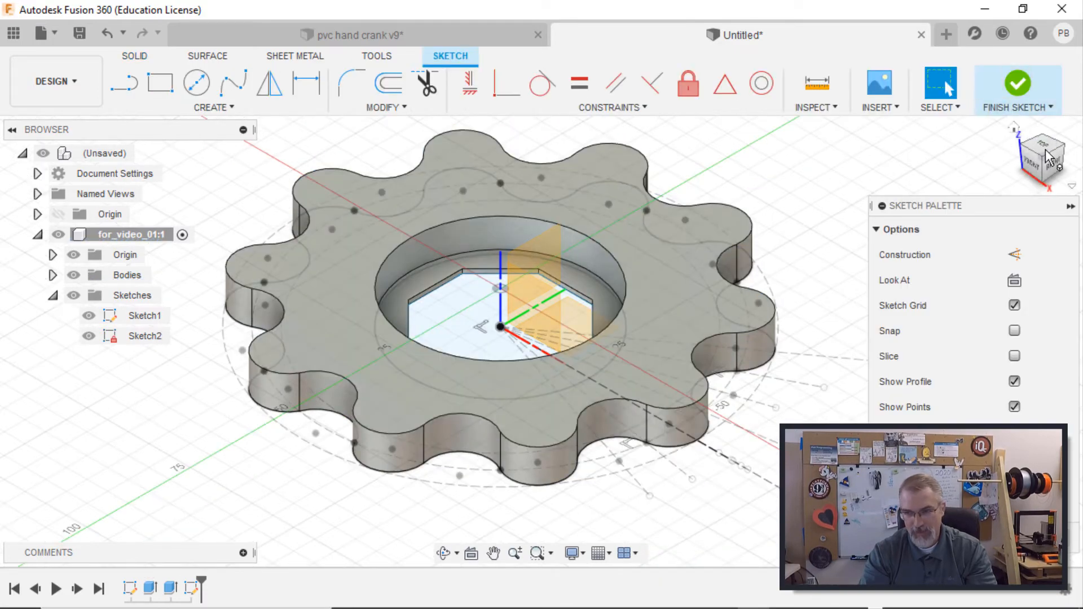
From the Top view, draw concentric 60 mm and 55 mm circles at the wheel centre.
click(1042, 144)
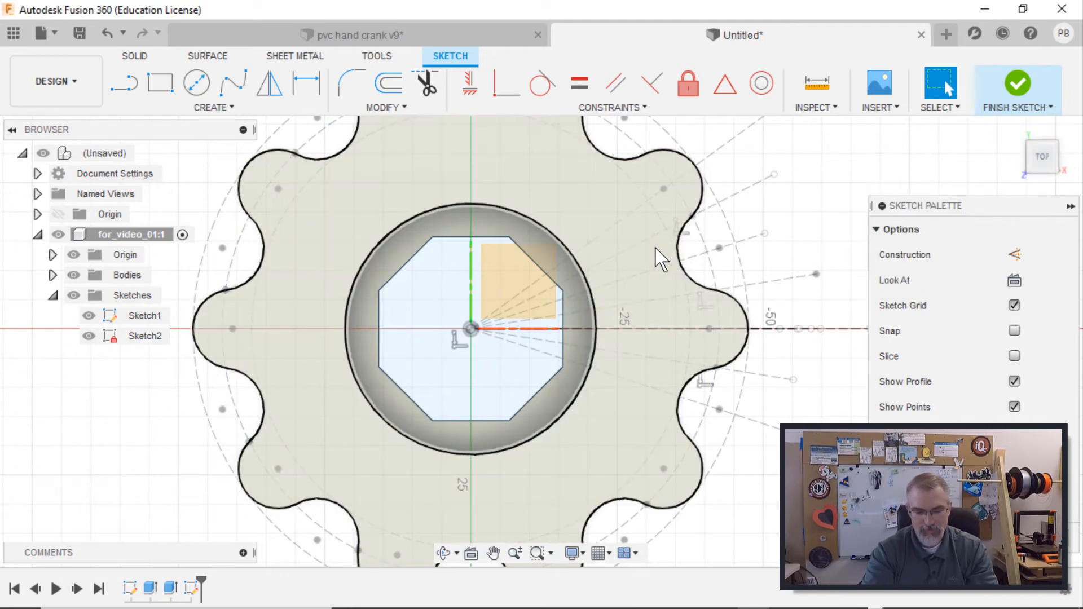
click(196, 82)
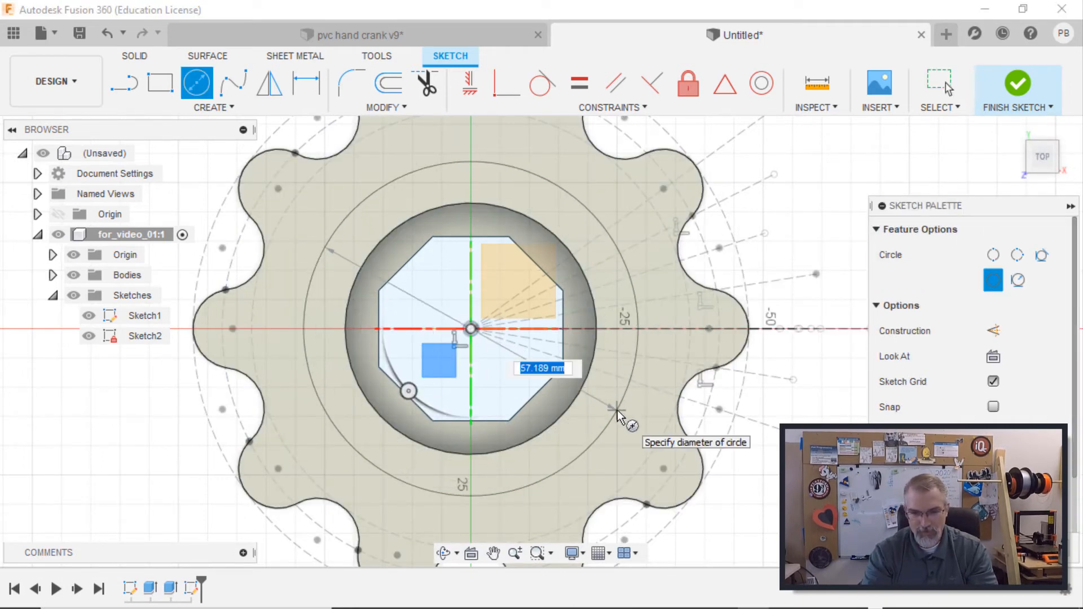
mouse_move(629, 387)
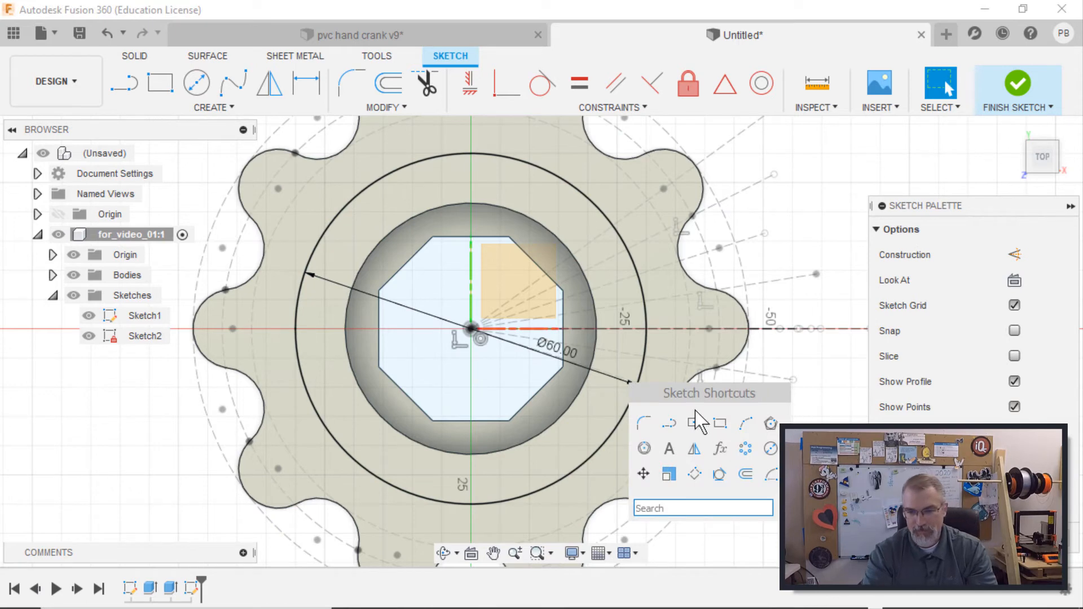
click(197, 82)
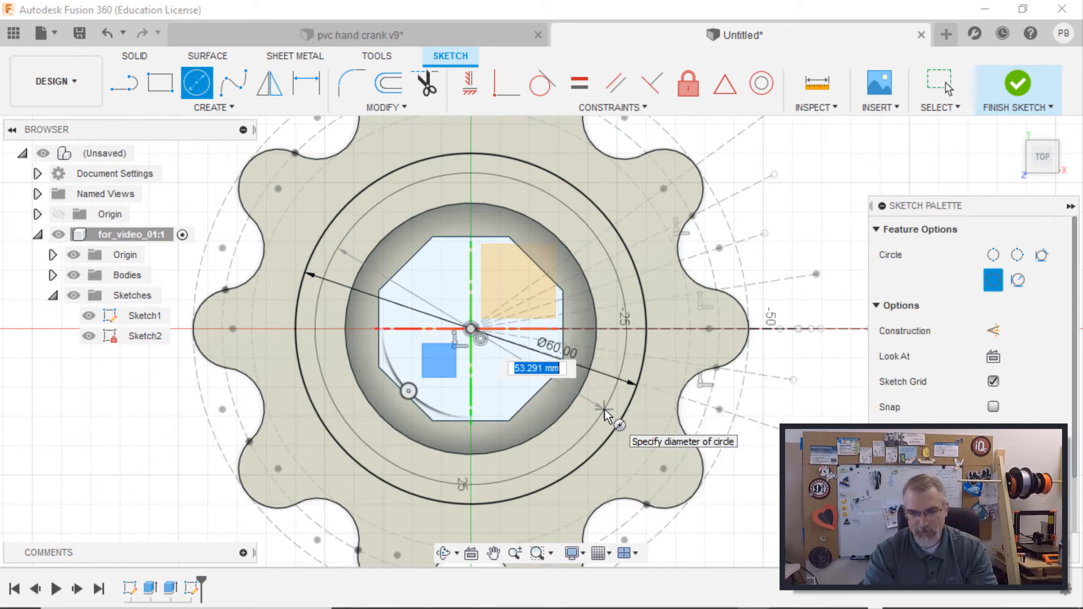
text(55)
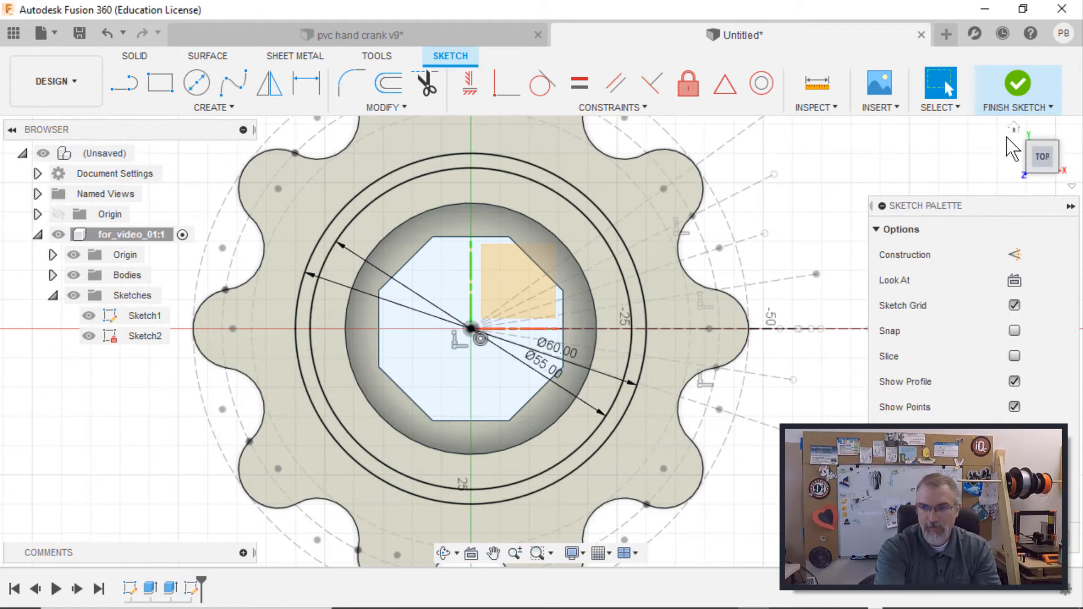
Extrude the ring profile between the 60 and 55 mm circles into a raised wall.
click(1017, 88)
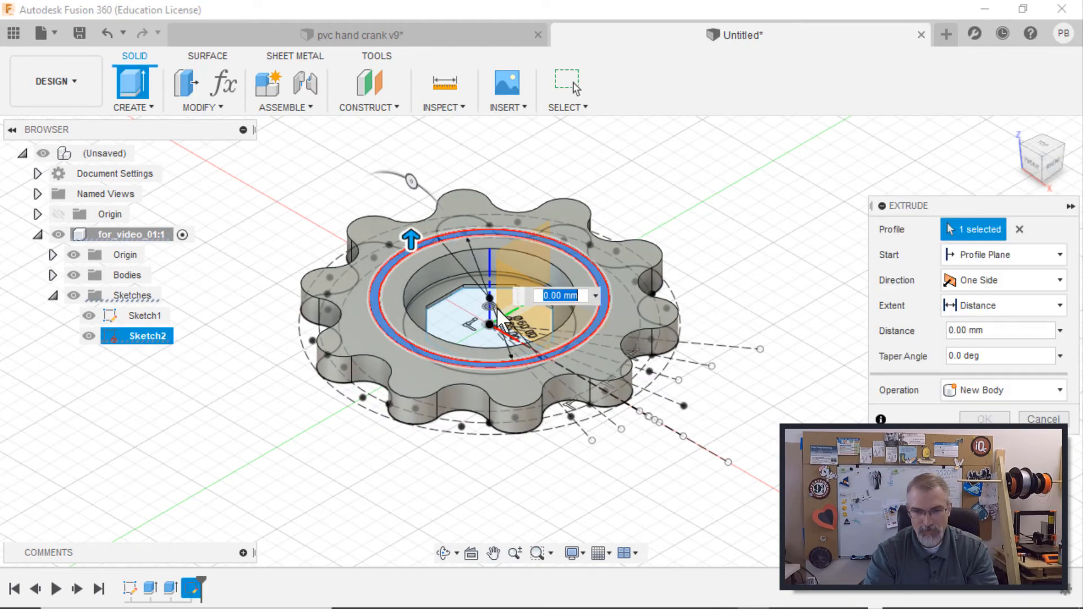
click(1043, 420)
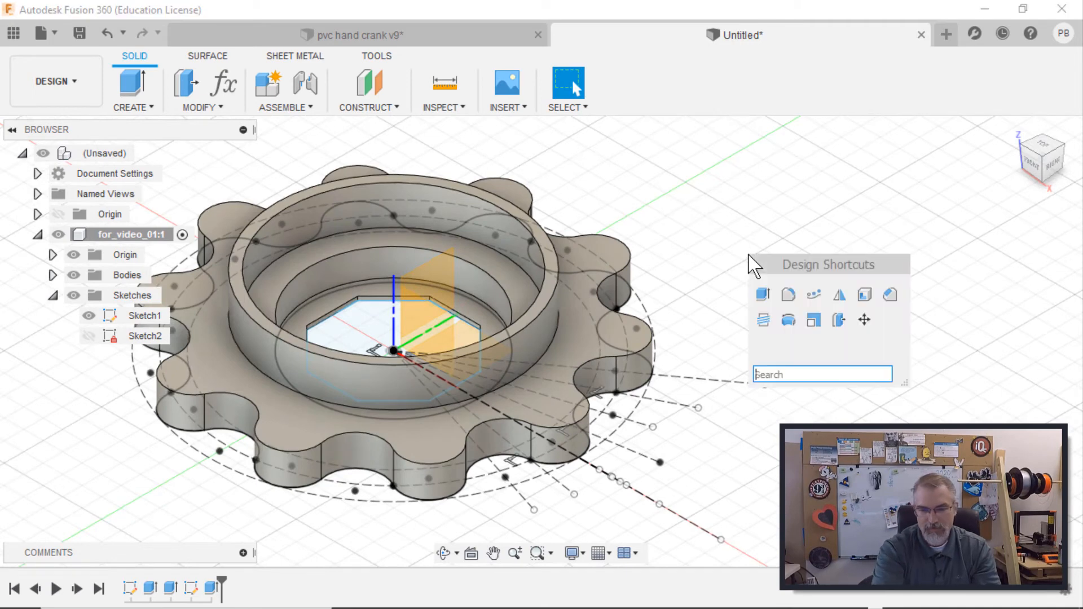
mouse_move(764, 320)
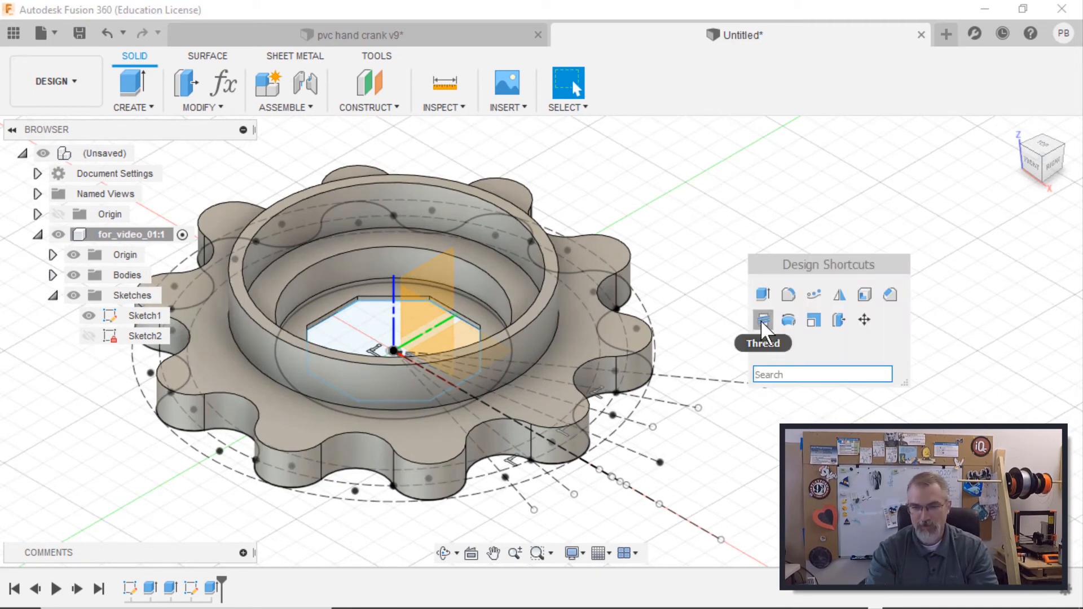
Add a modeled M60x3 thread on the ring's outer face and offset its thread faces.
click(763, 319)
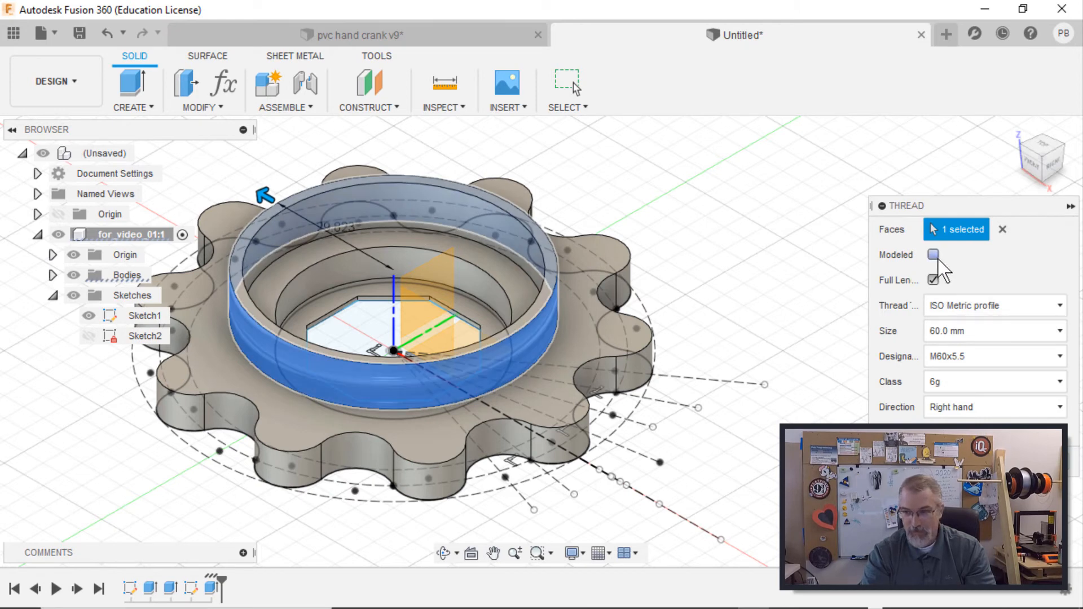
click(933, 254)
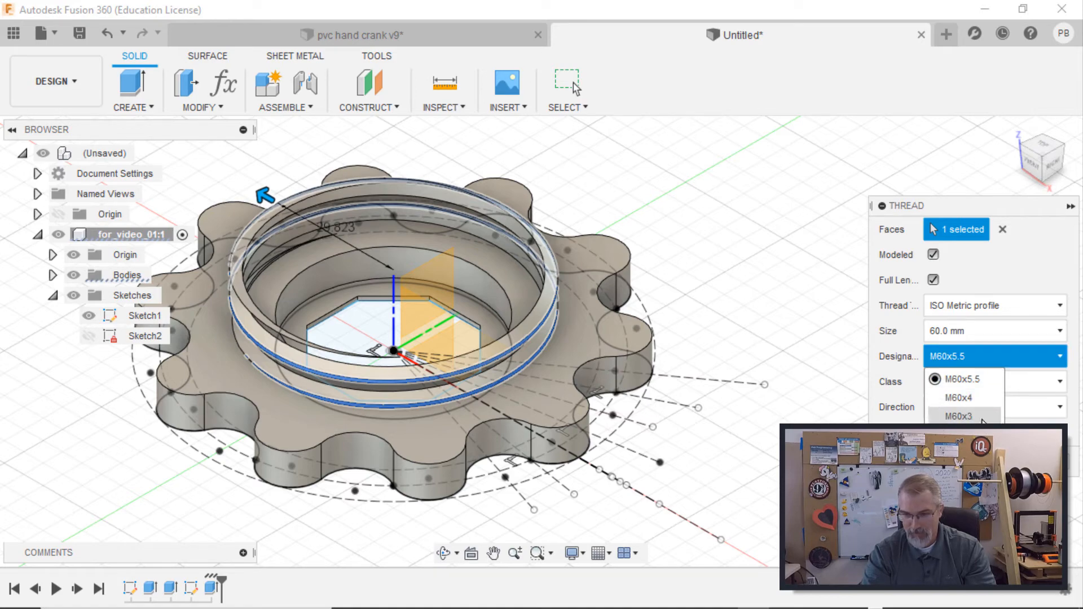
click(960, 416)
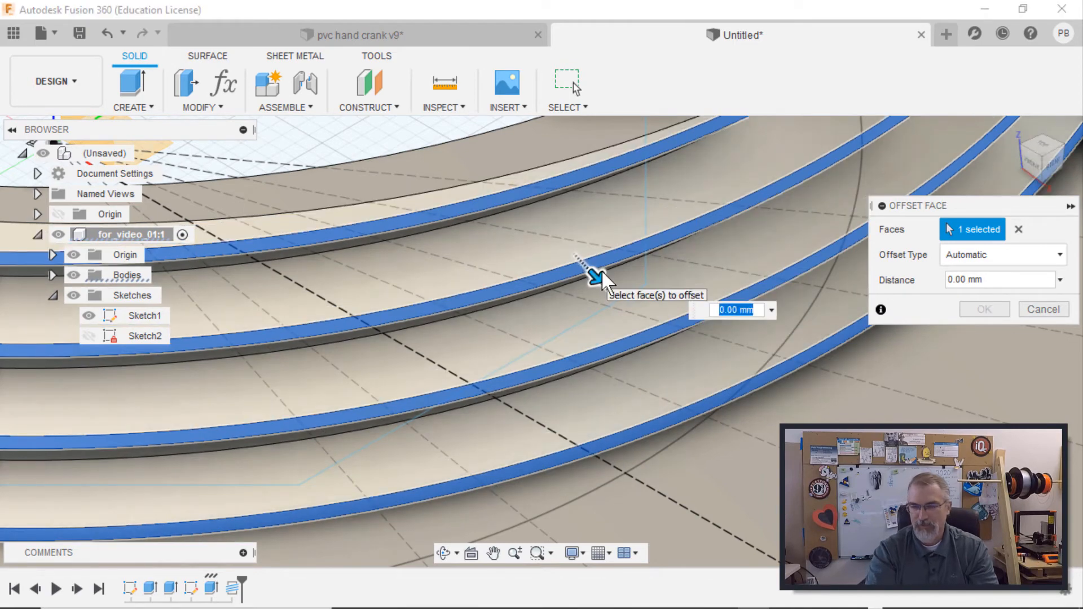
click(998, 279)
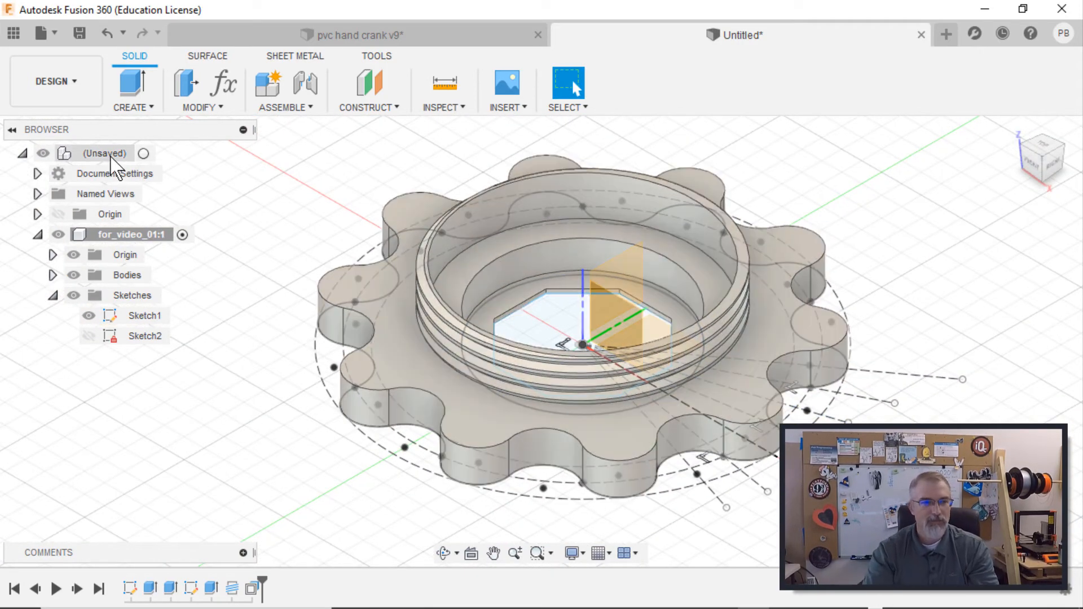
Create a new component, hide the hand wheel and start a sketch in it.
right_click(137, 235)
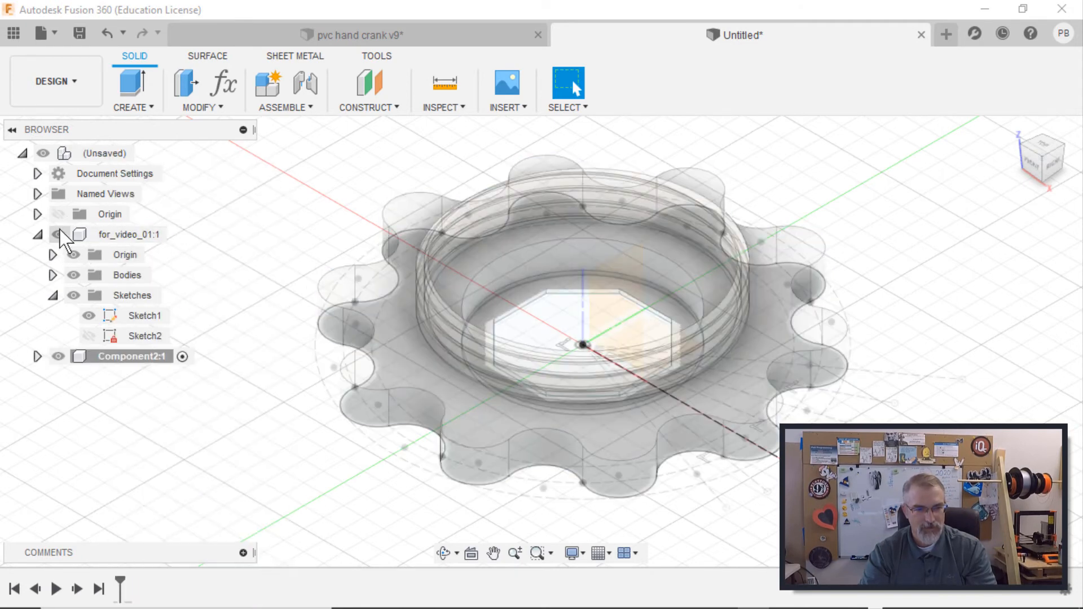
click(57, 235)
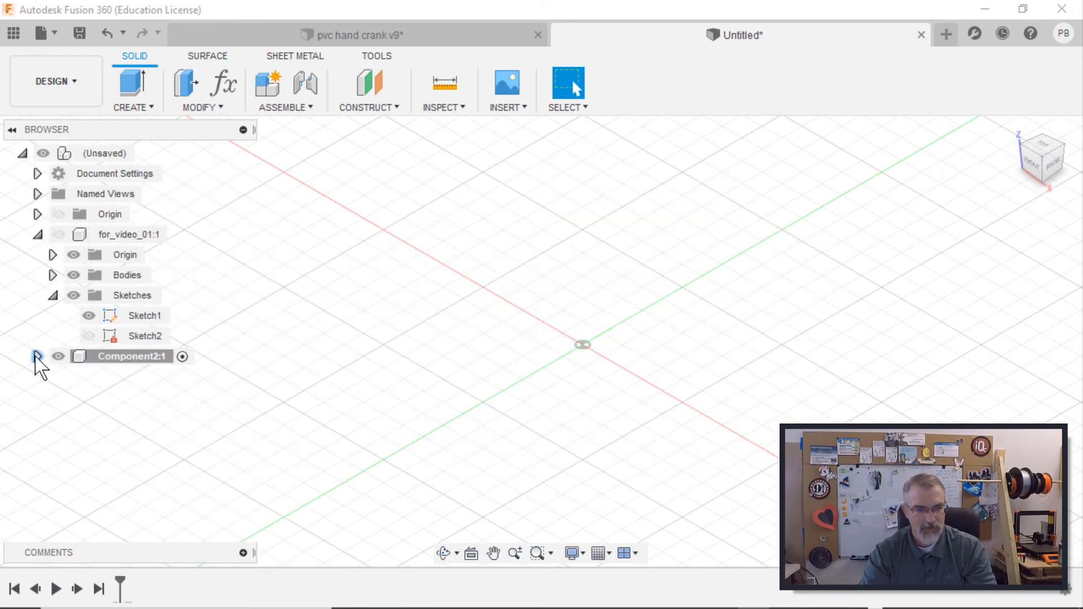
click(38, 355)
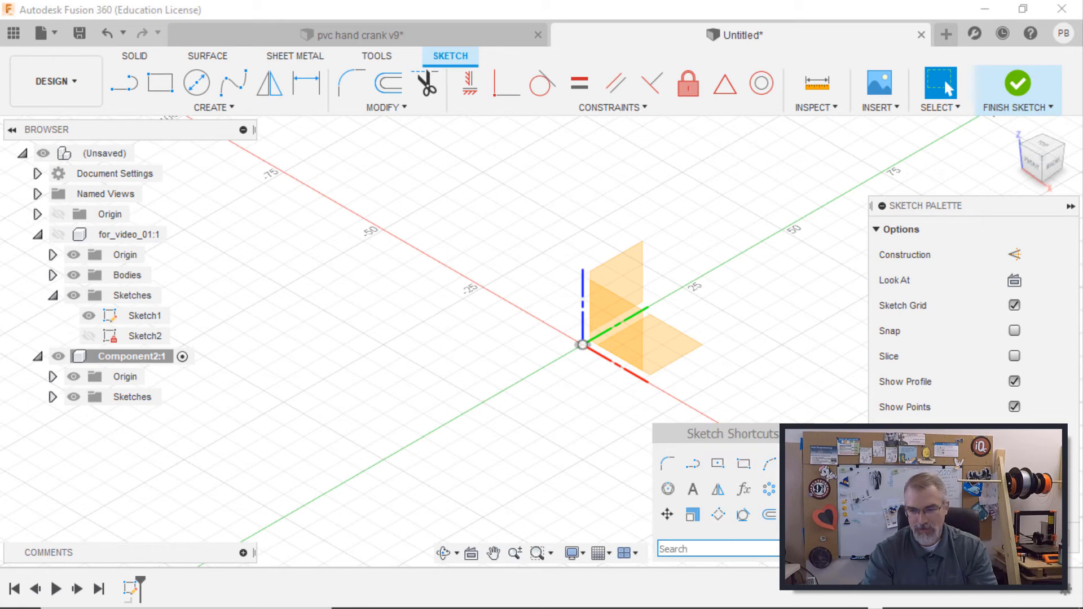
Draw a 60 mm circle at the origin and a larger concentric circle around it.
click(196, 82)
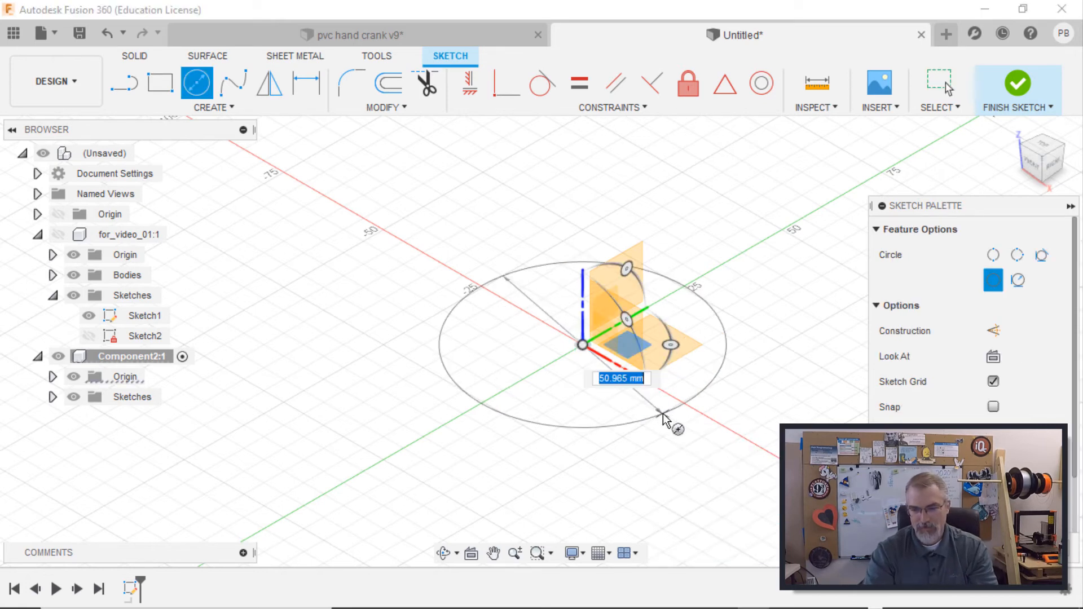
text(60)
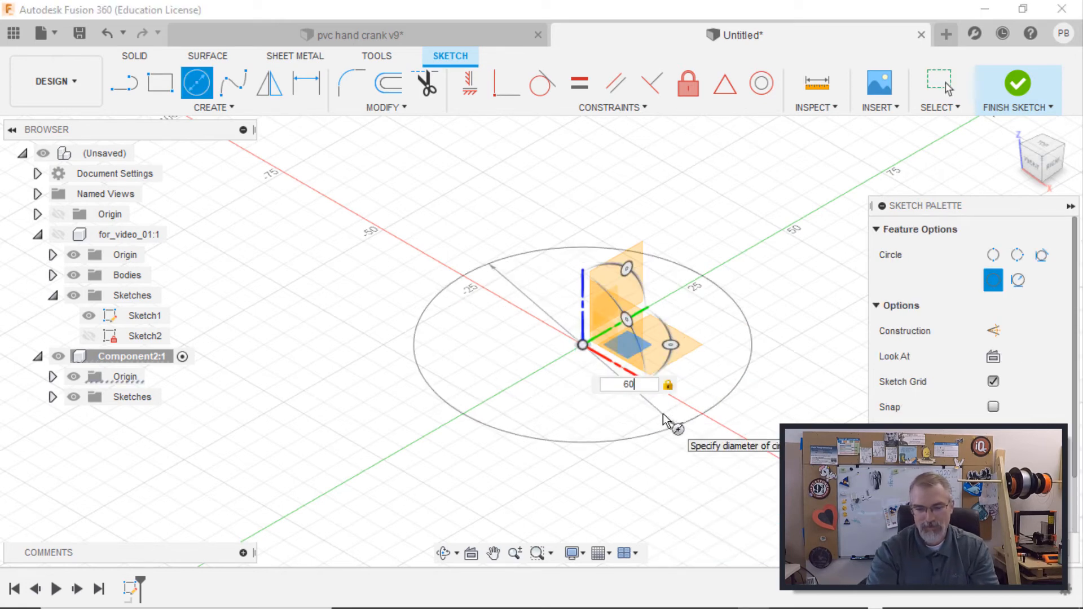
key(Return)
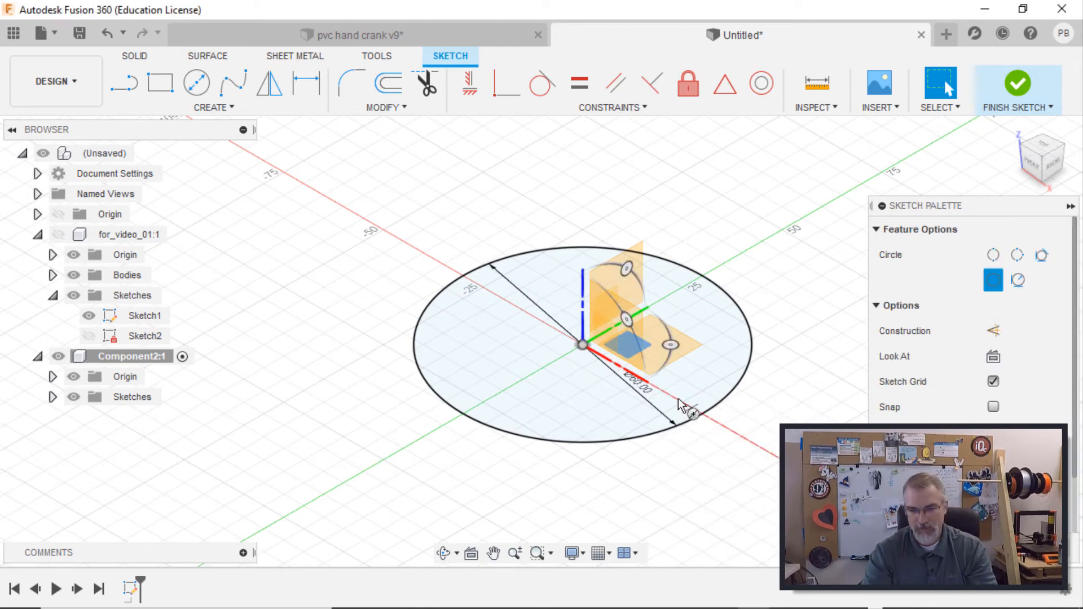
click(196, 82)
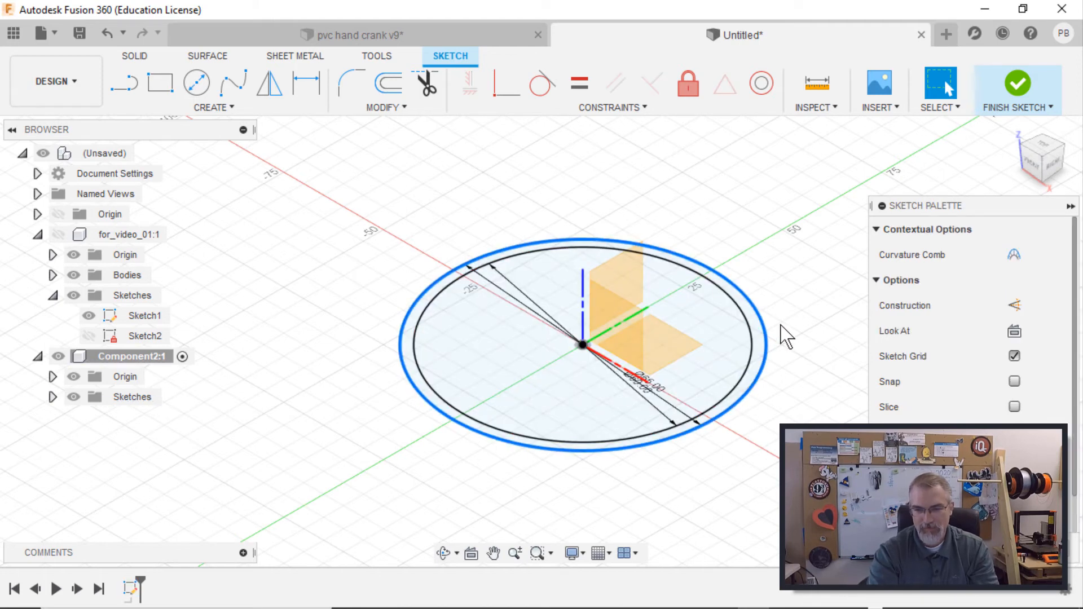
Extrude the ring profile between the circles into the cap's wall.
click(1017, 87)
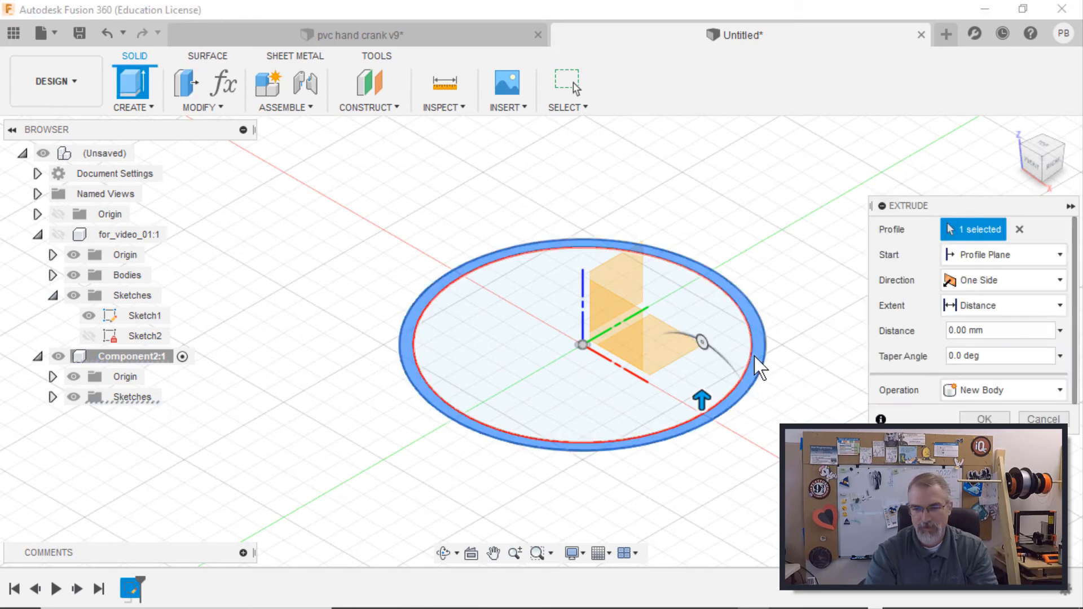
click(999, 330)
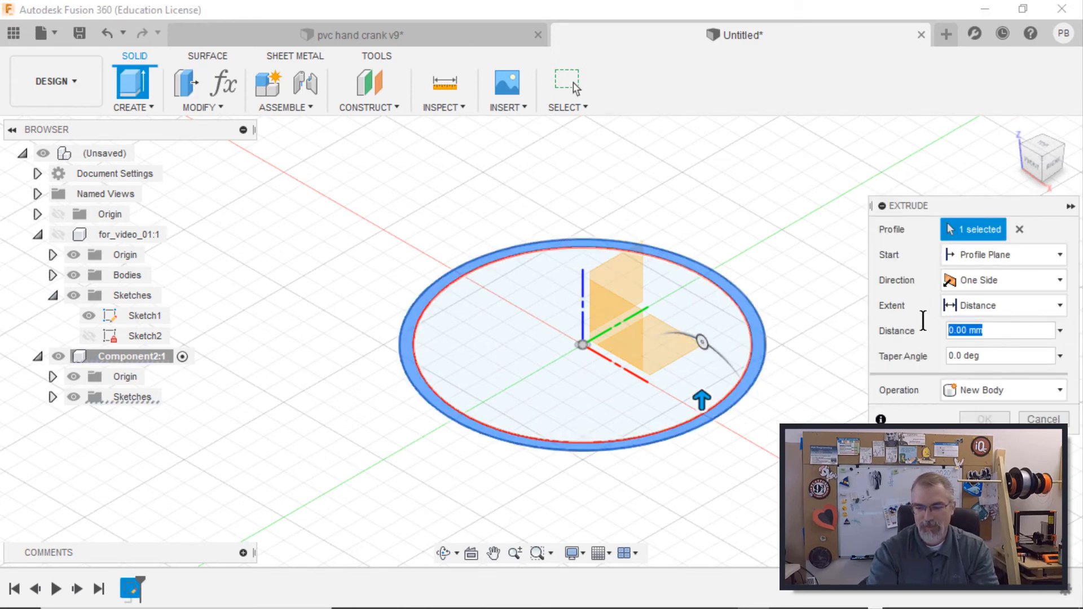
click(984, 420)
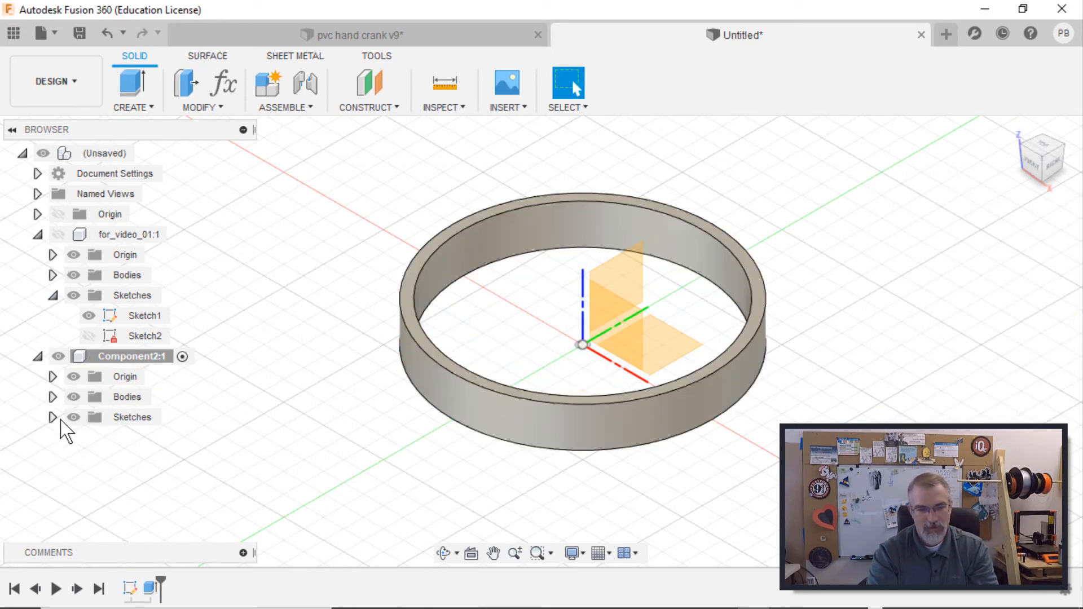
Show the sketch again and extrude the inner circle as the cap's base disc.
click(53, 417)
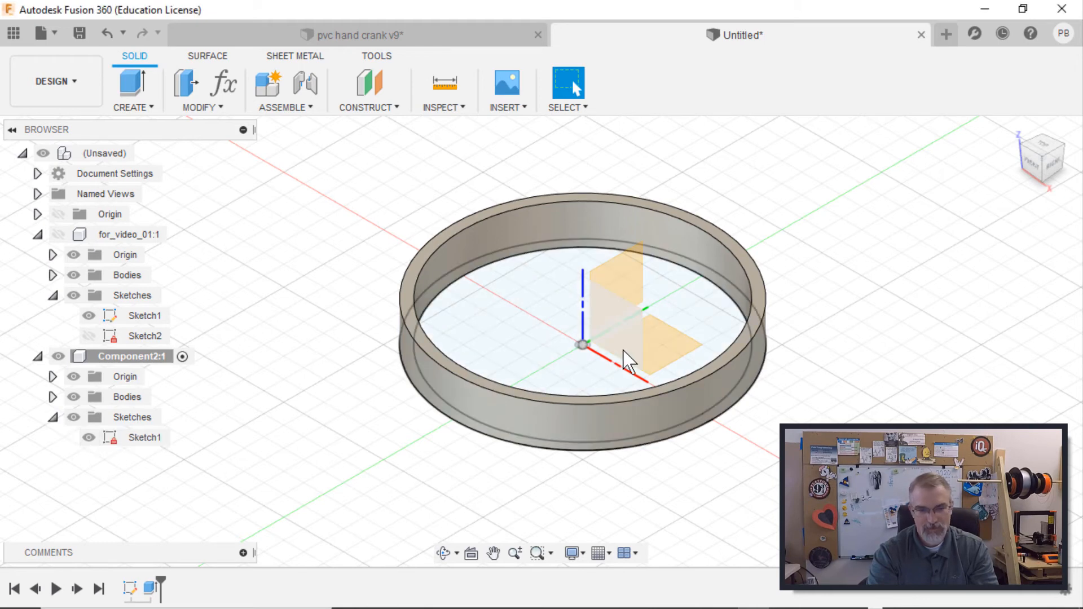
click(145, 438)
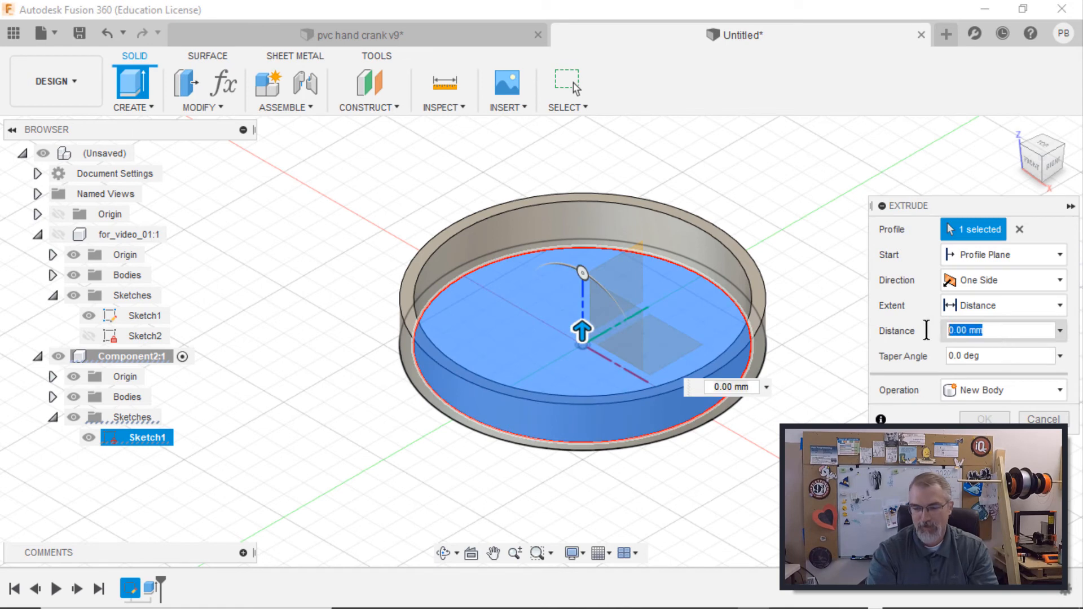
click(1043, 420)
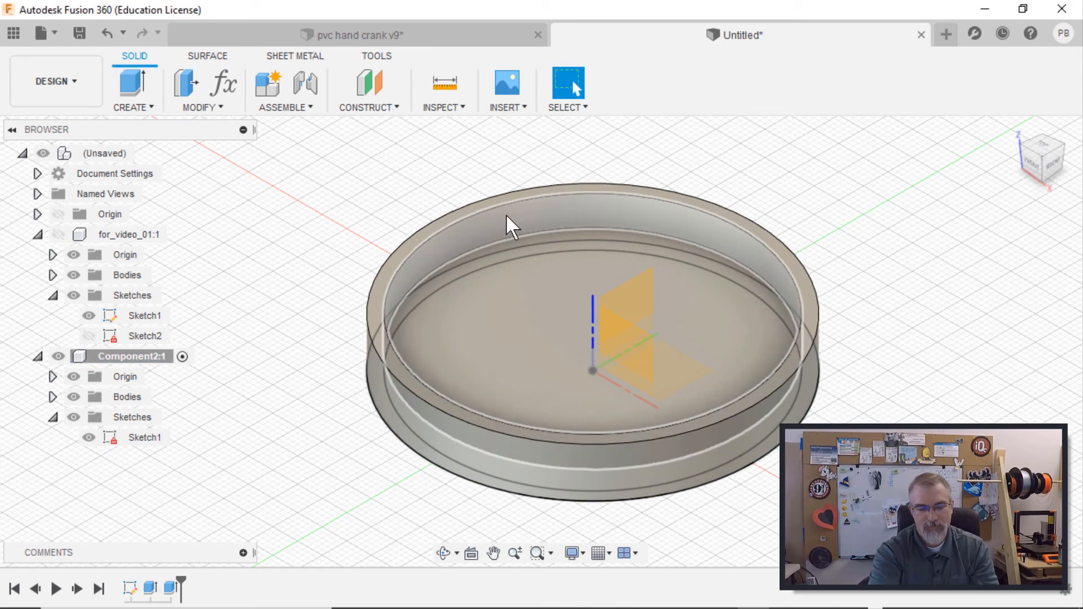
Add a modeled M60x3 internal thread on the cap's inner wall.
click(133, 90)
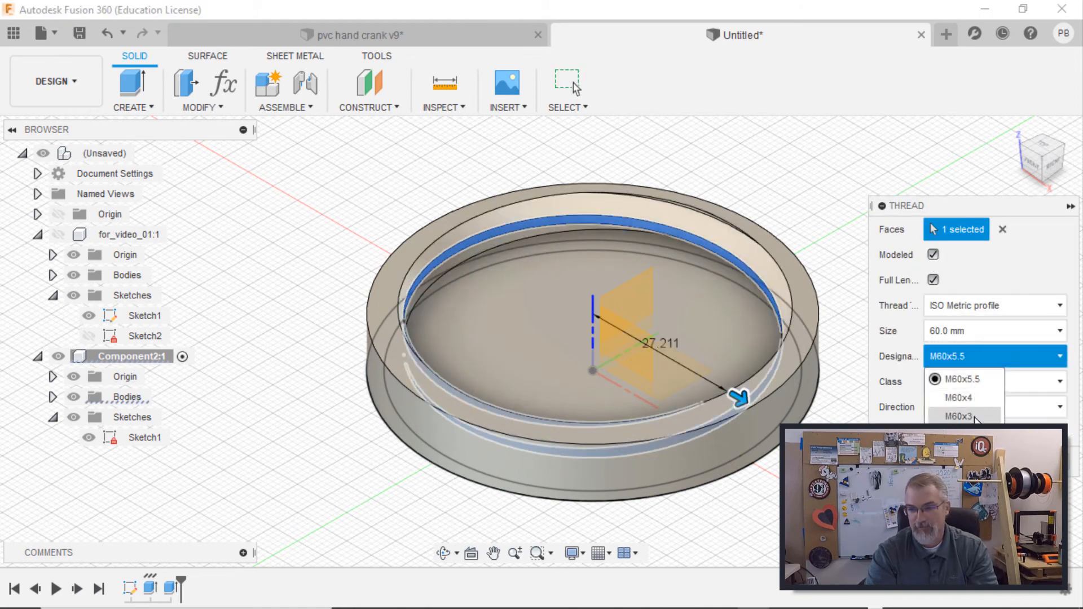
click(964, 417)
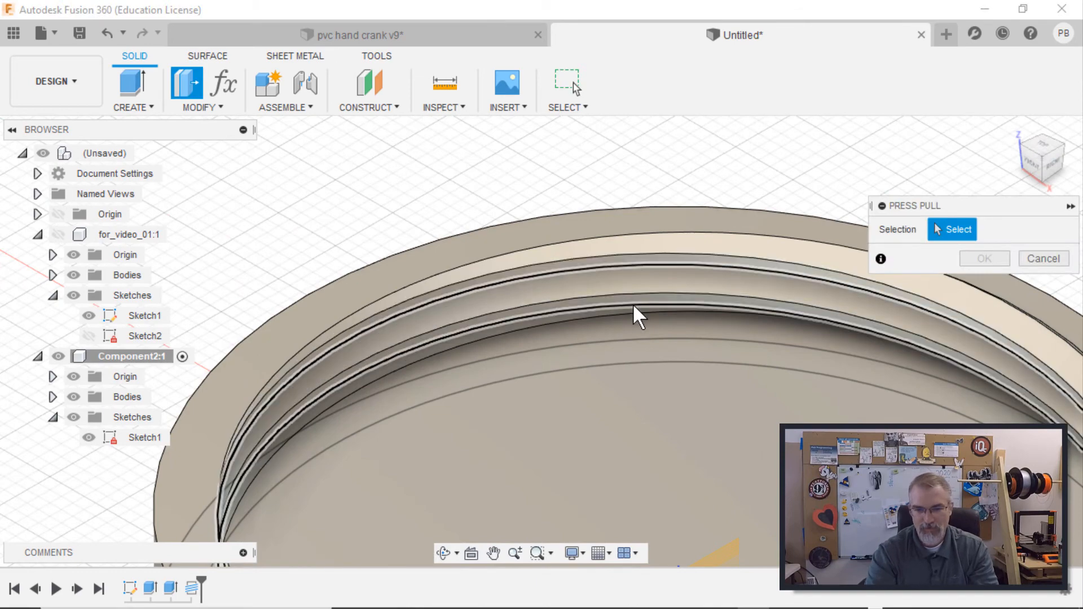
Offset the thread faces by -3 mm and edit the ring wall's extrude height.
click(636, 304)
text(-)
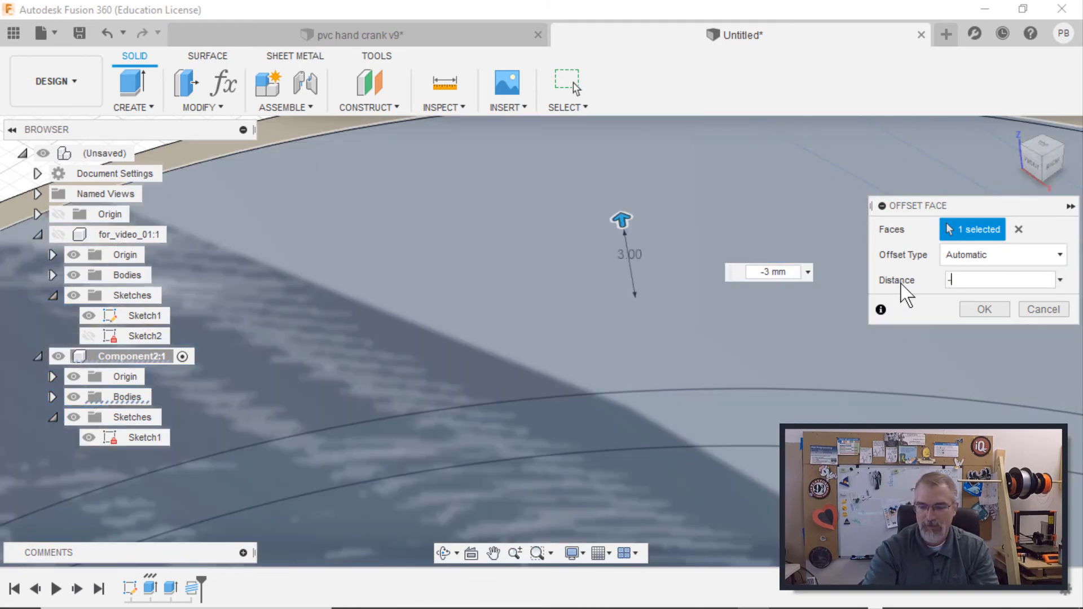
click(984, 310)
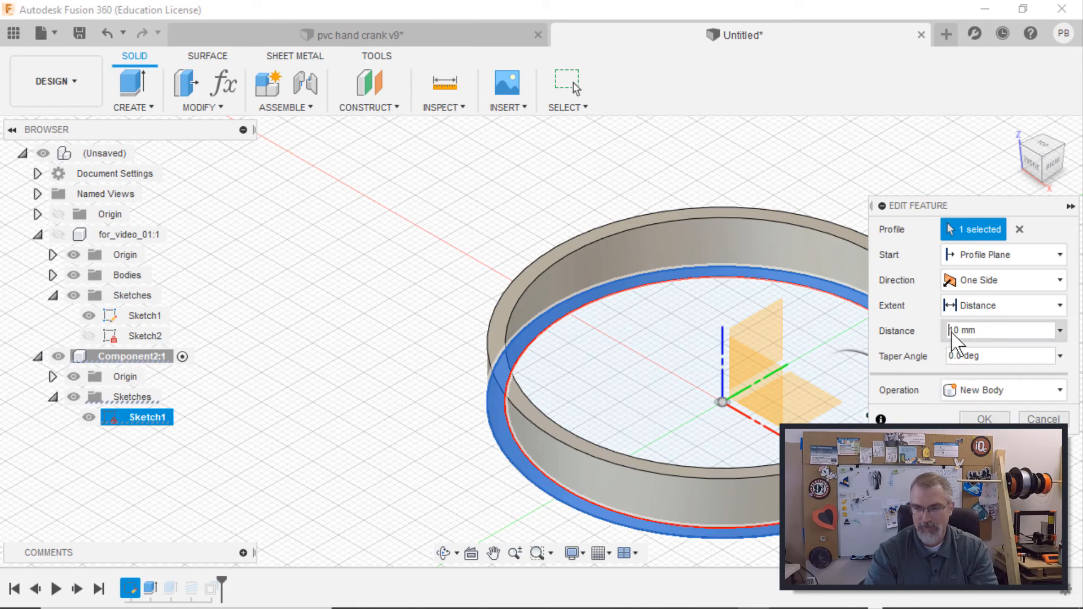
click(984, 419)
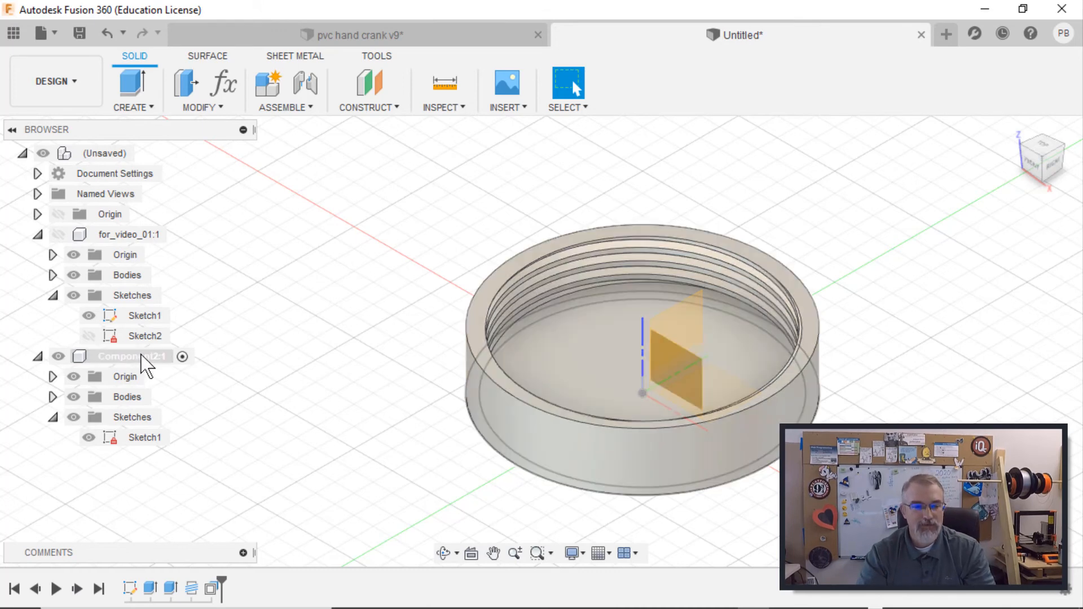
Turn the hand wheel component's visibility back on beside the threaded cap.
right_click(128, 355)
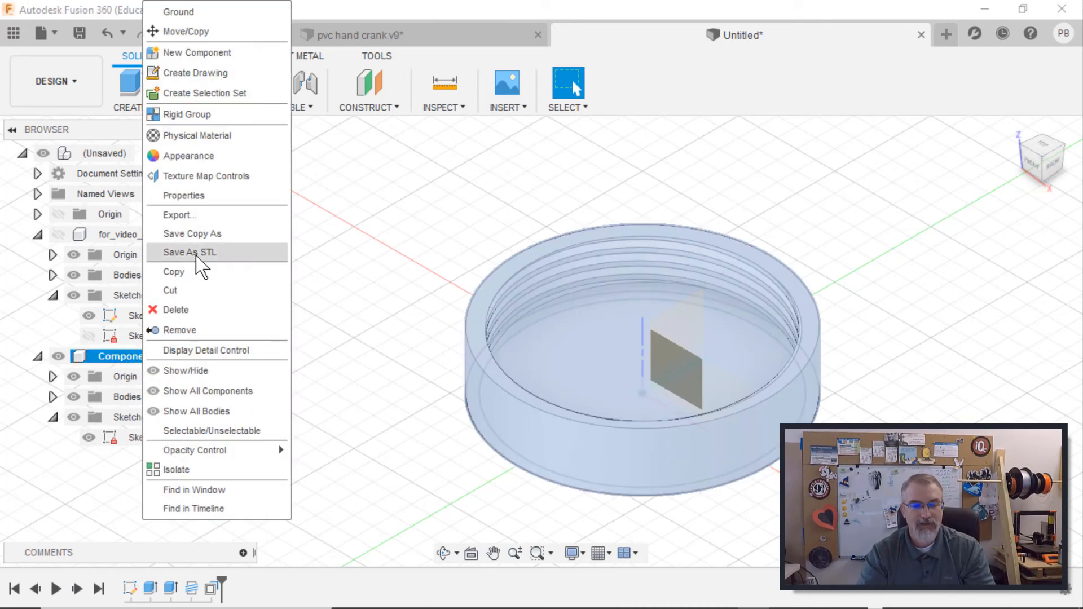
click(189, 252)
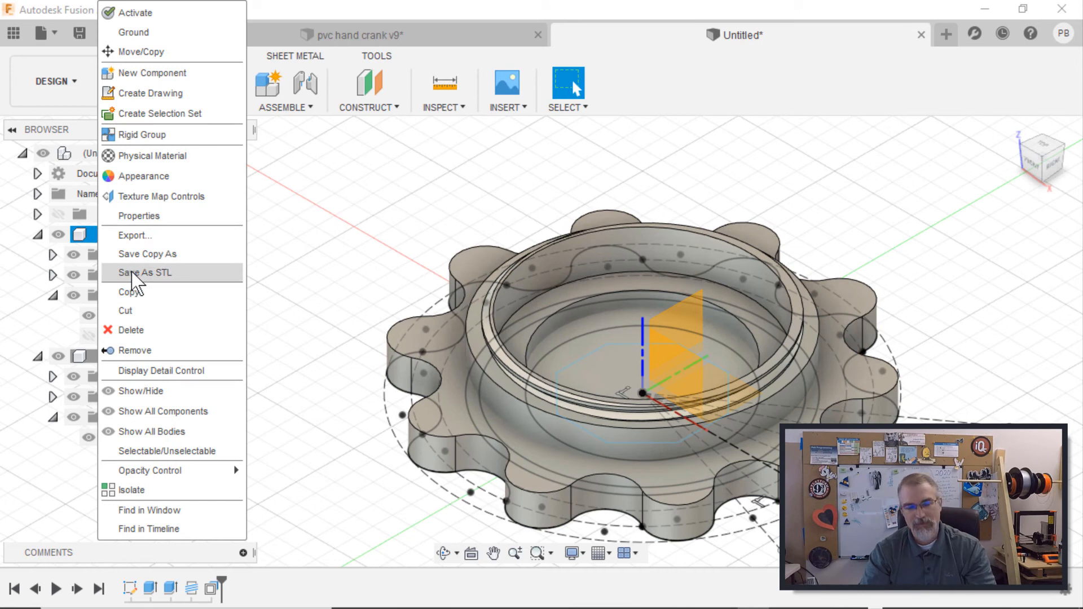
click(356, 263)
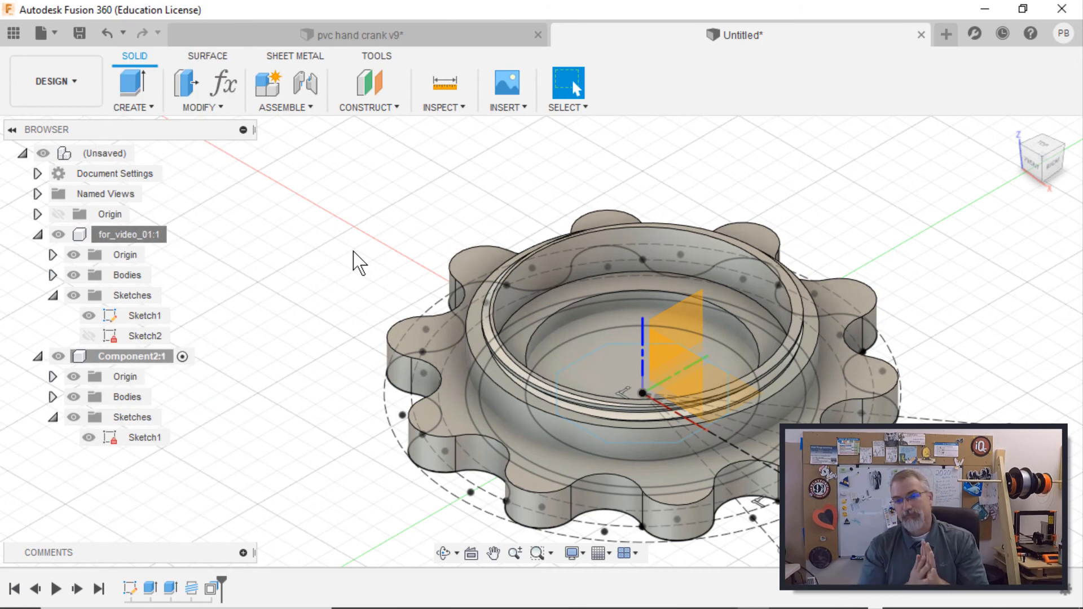